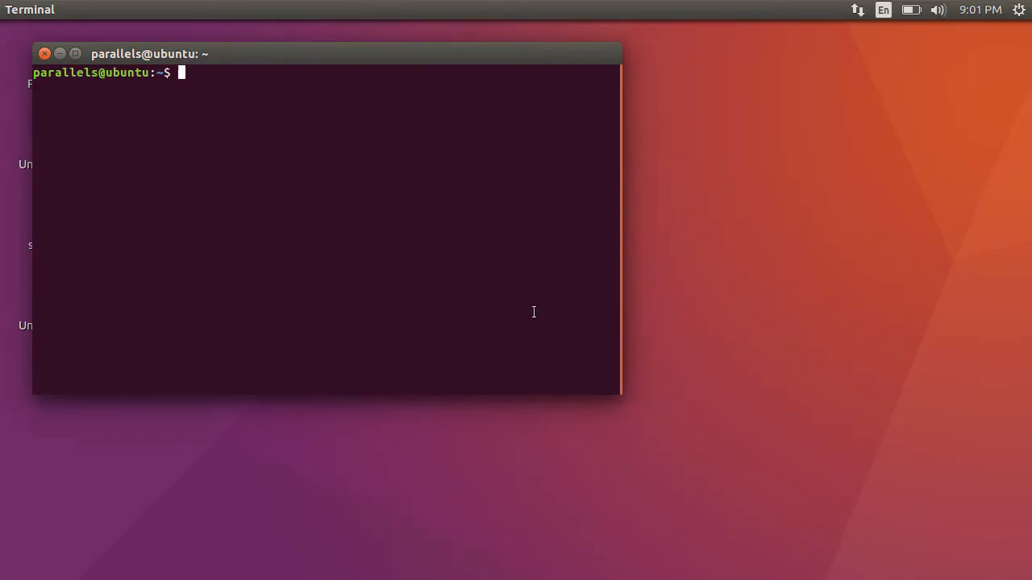
Step: Run sudo apt-get update and supply the administrator password to refresh the package lists
text(sudo)
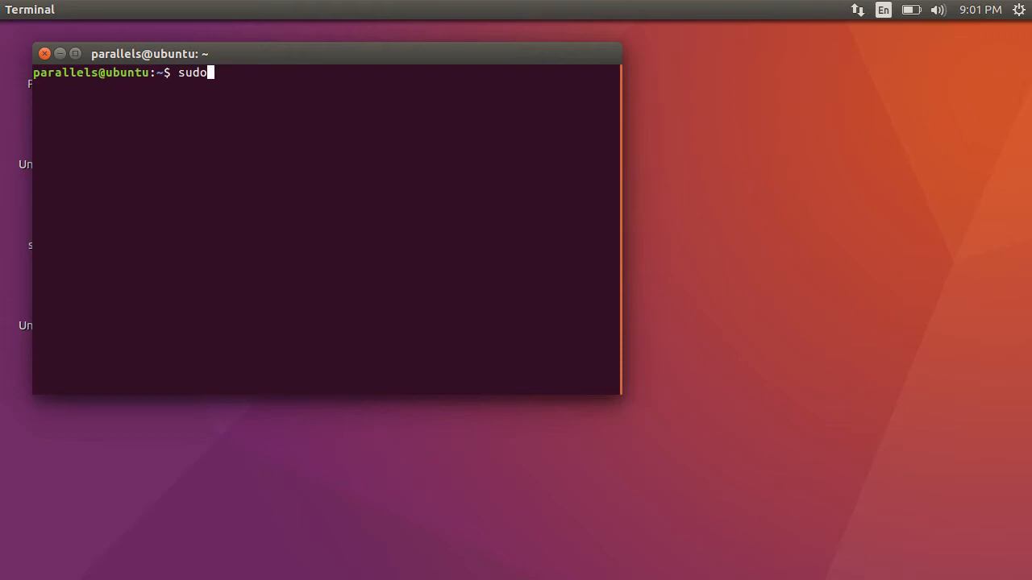
text(apt-get)
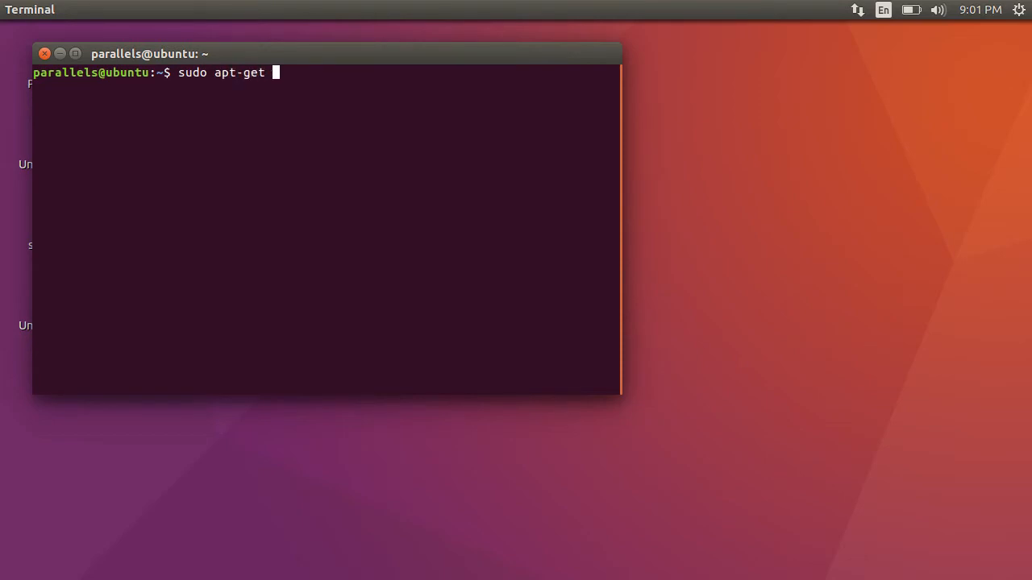
key(Return)
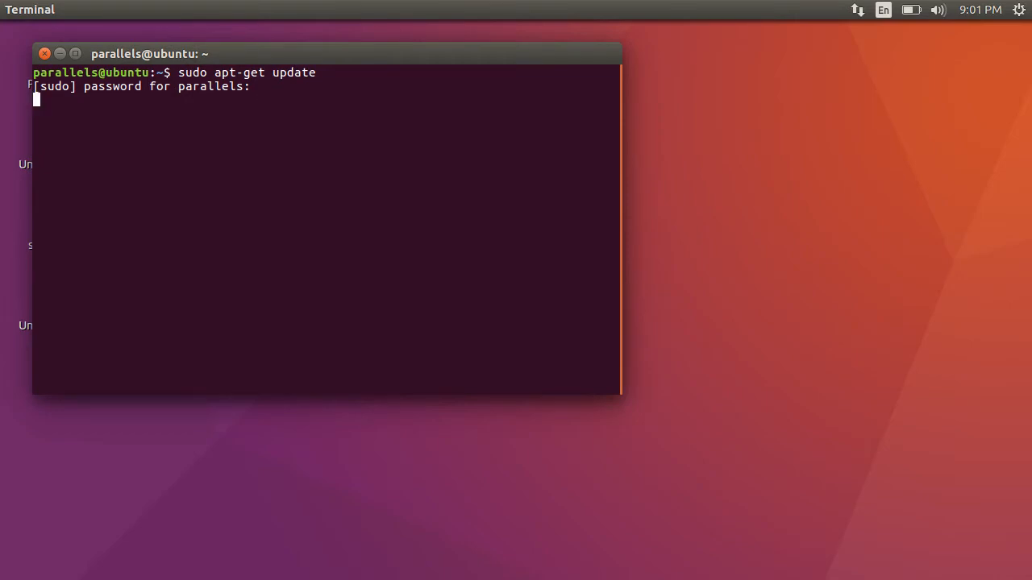
key(Return)
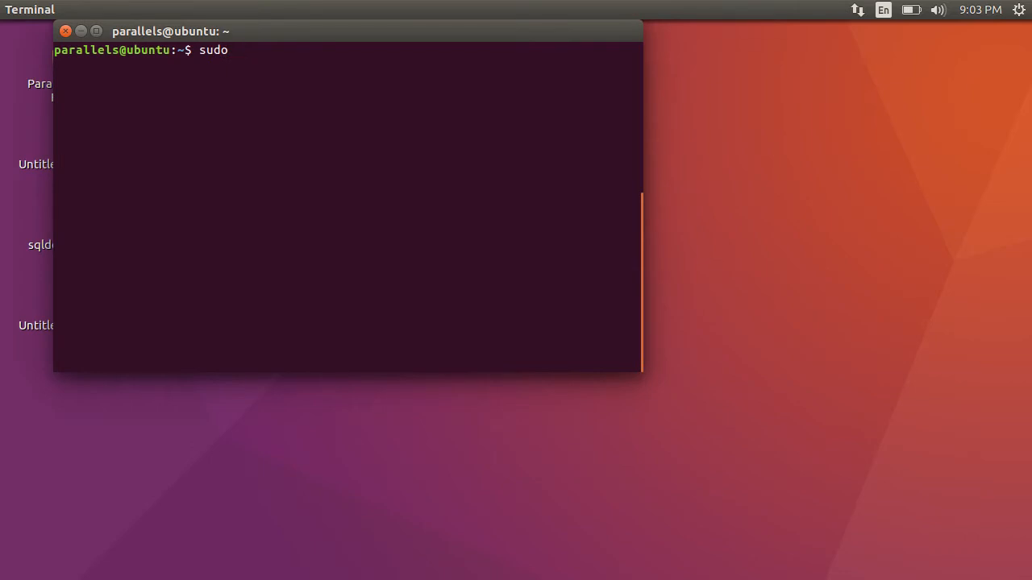
Step: Install Erlang with sudo apt-get install erlang, accepting its 51 new dependent packages
text(apt-get)
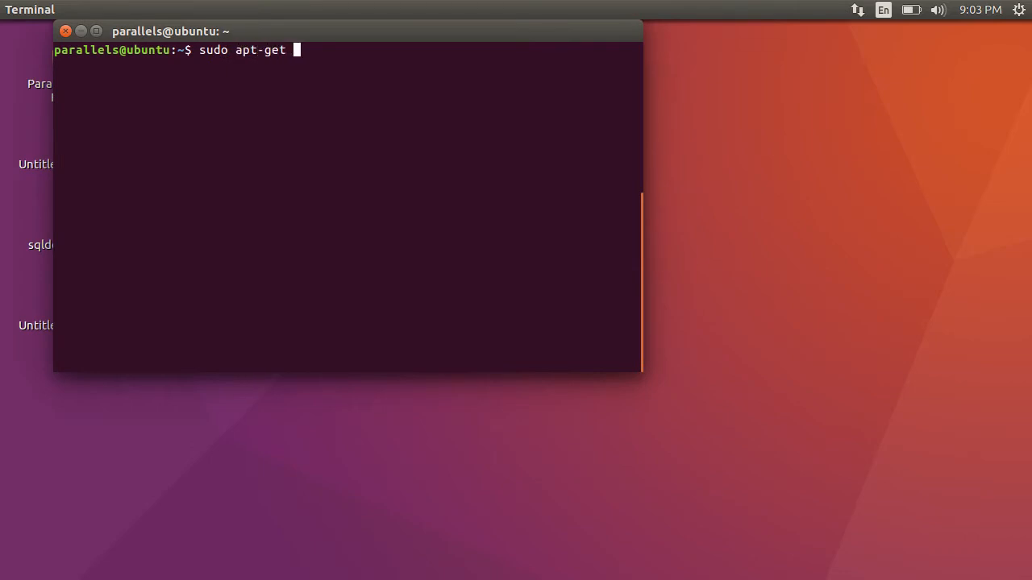
text(install erlang)
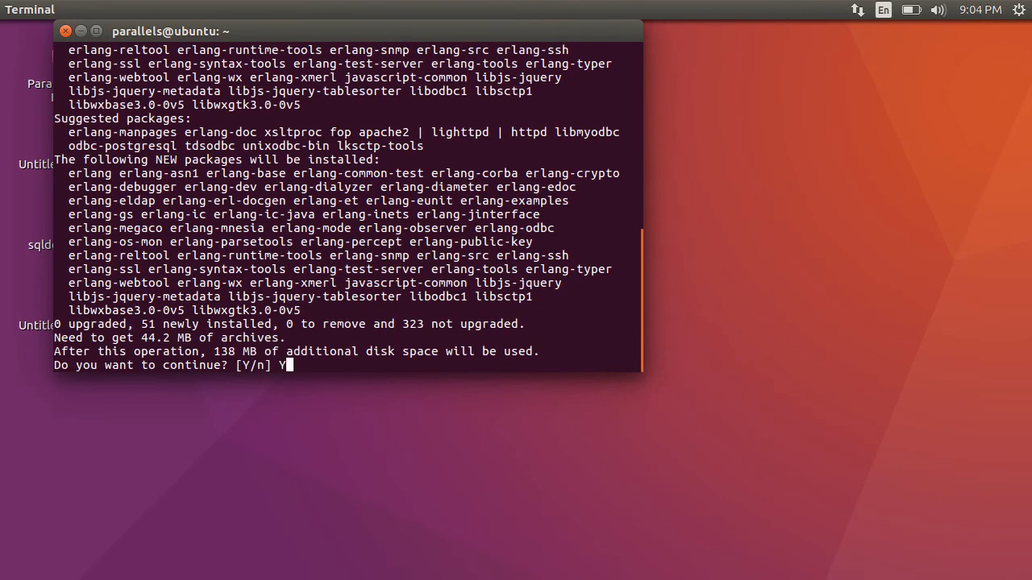
key(Return)
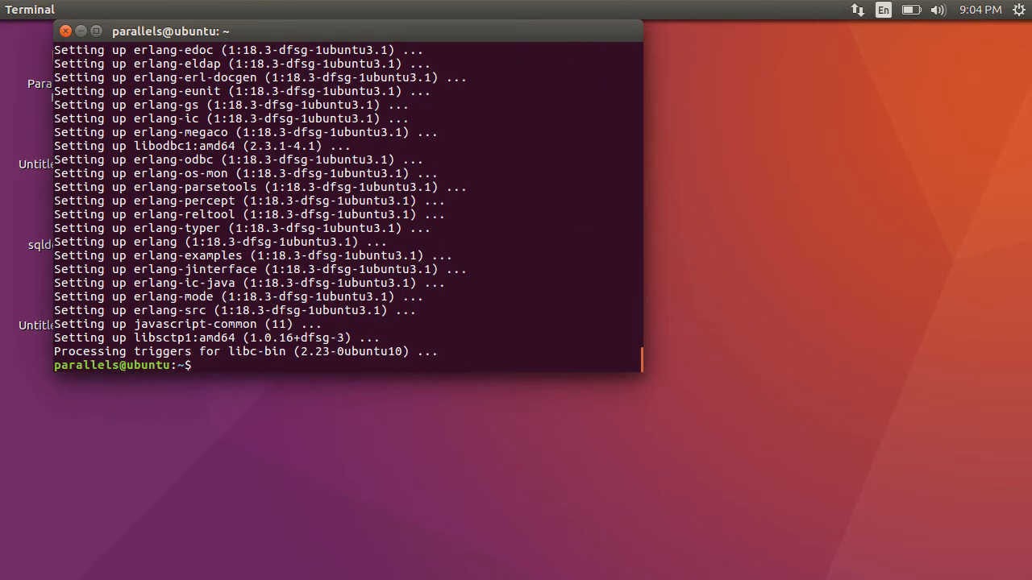
Step: Install rabbitmq-server with sudo apt-get, answering Y to continue
text(sudo a)
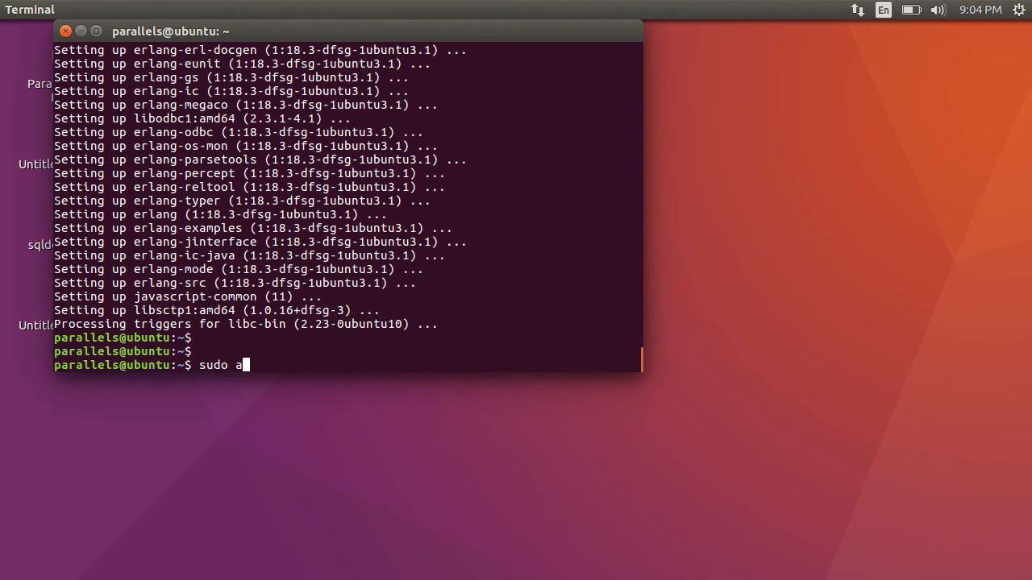
text(pt-get in)
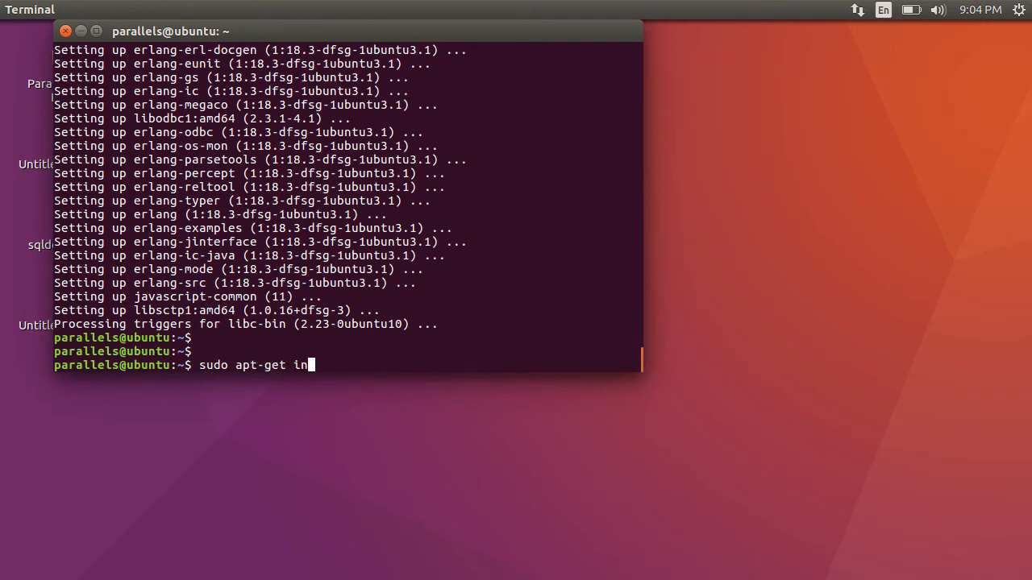
text(stall ra)
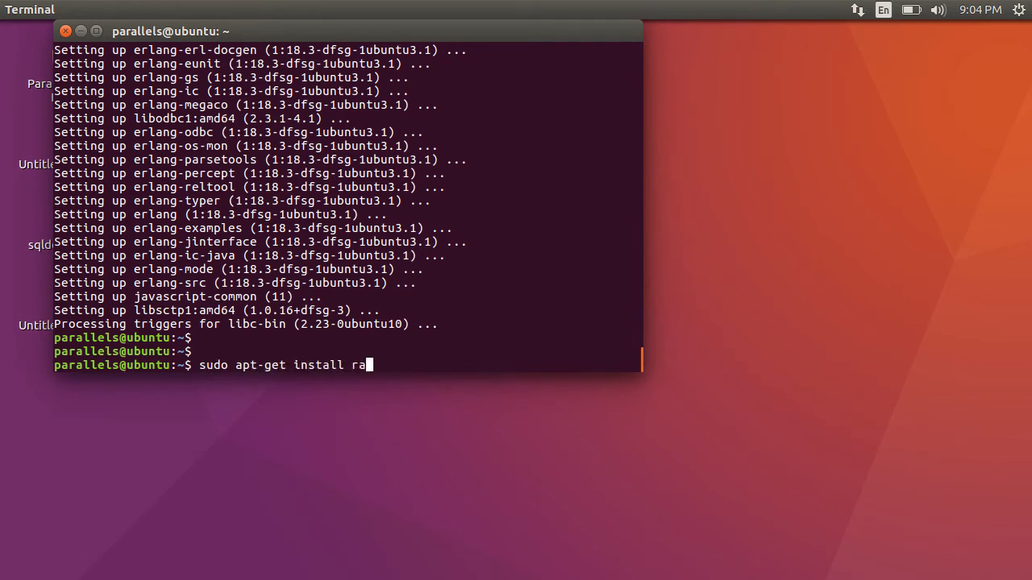
text(bbitmq-server)
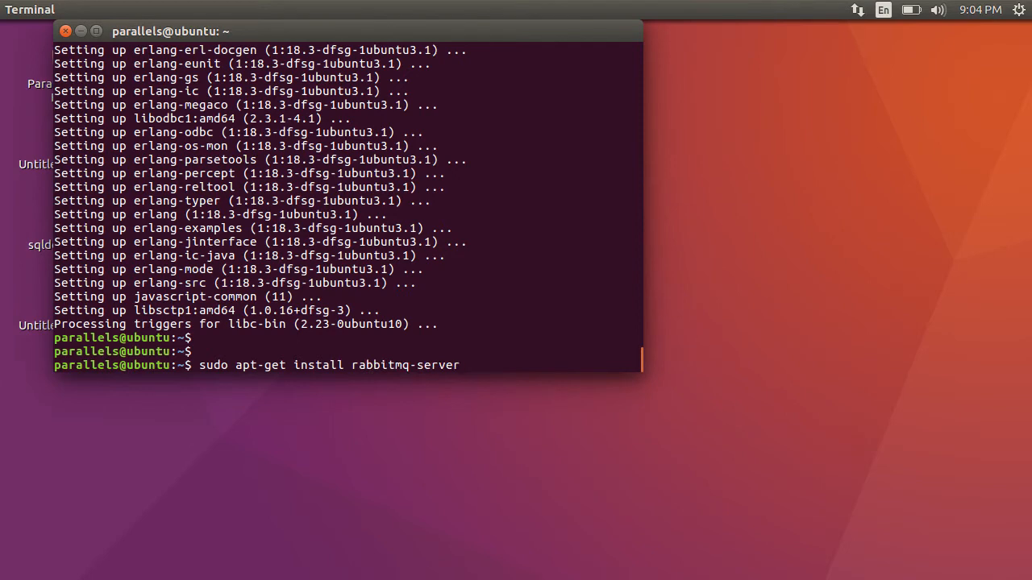
key(Return)
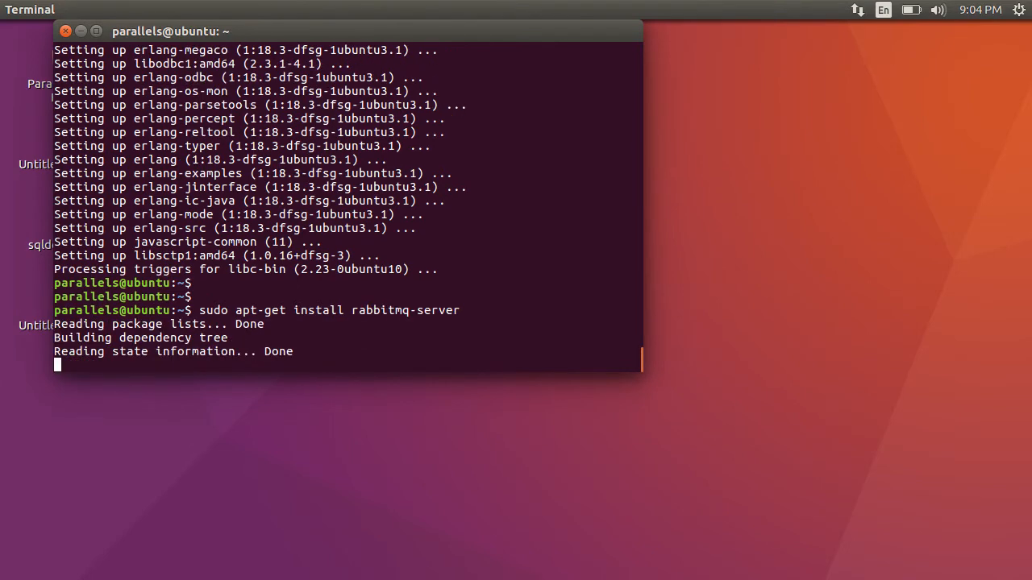
text(Y/n] Y)
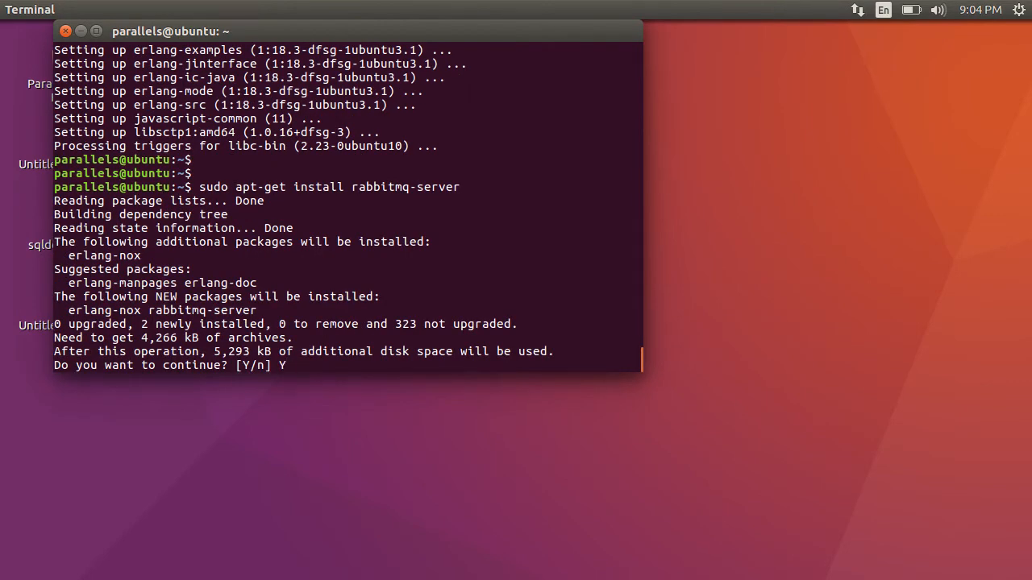
key(Return)
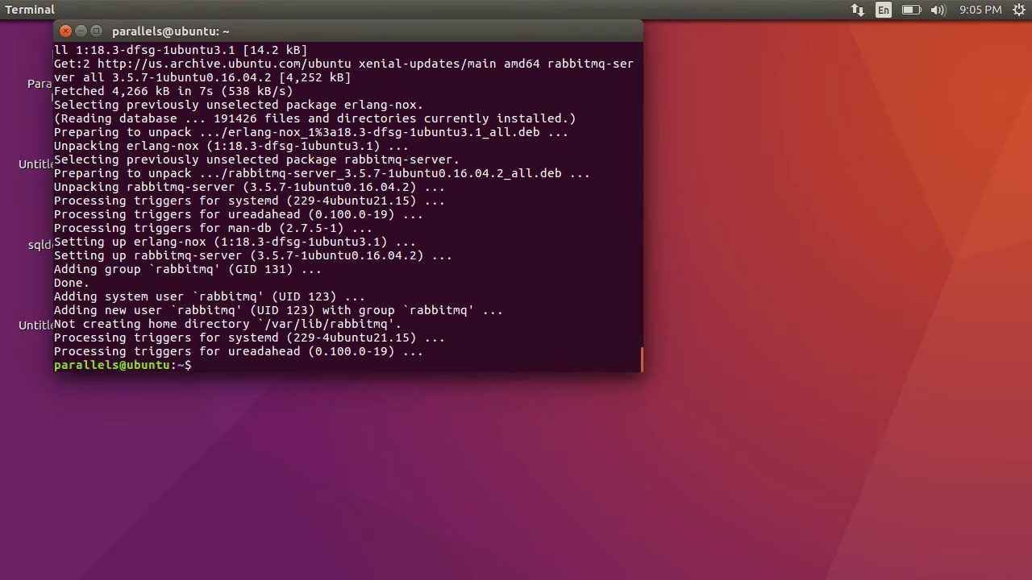
Step: Enable rabbitmq-server at boot and start the service with sudo systemctl
text(sudo syst)
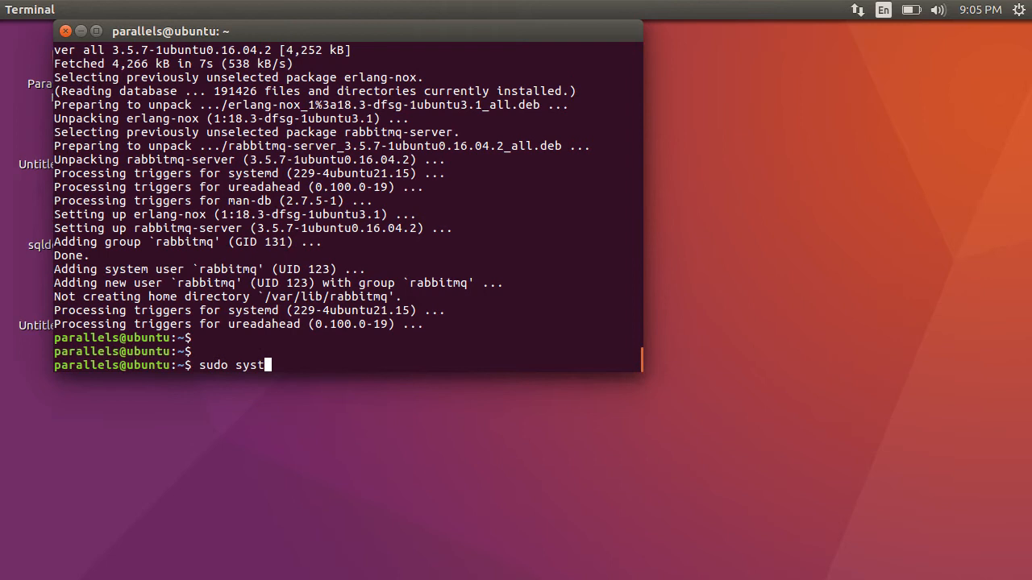
text(emctl enable rabbitmq-server)
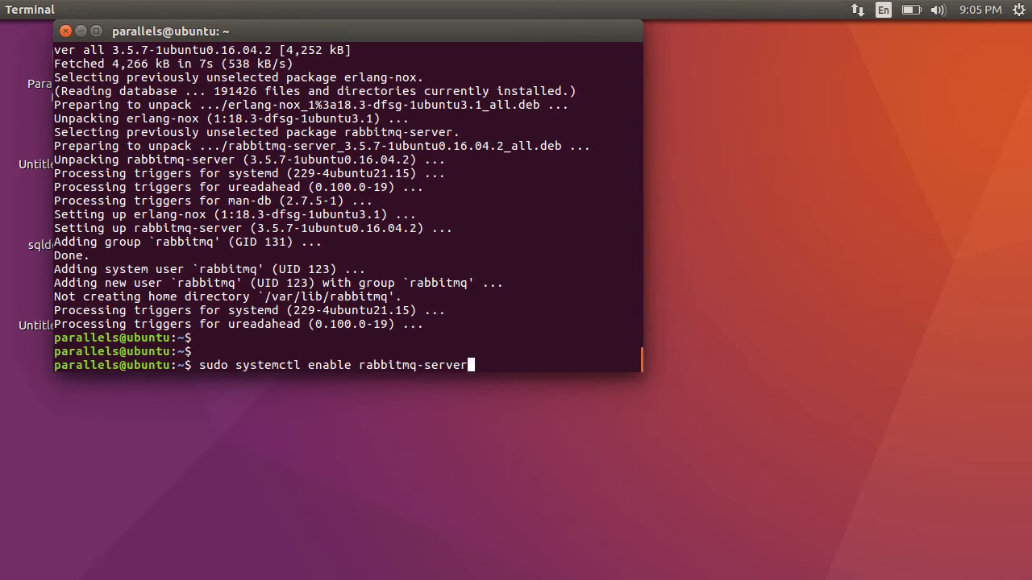
key(Return)
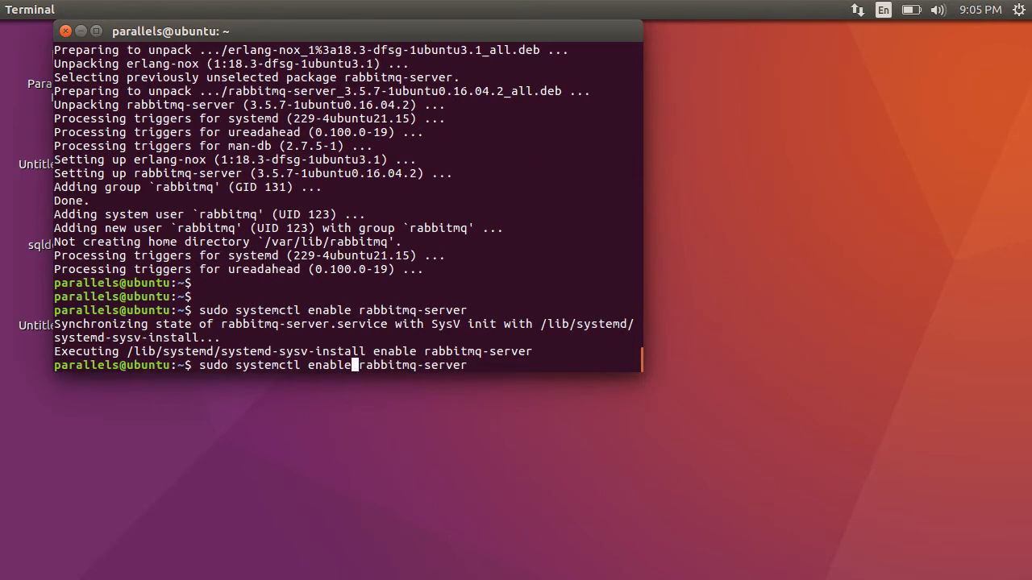
text(start)
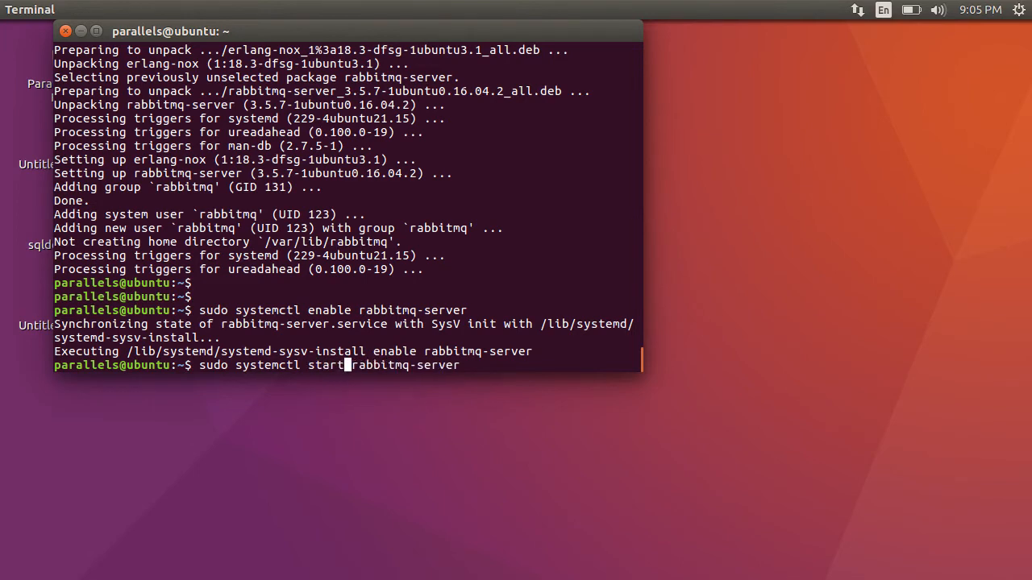
key(Return)
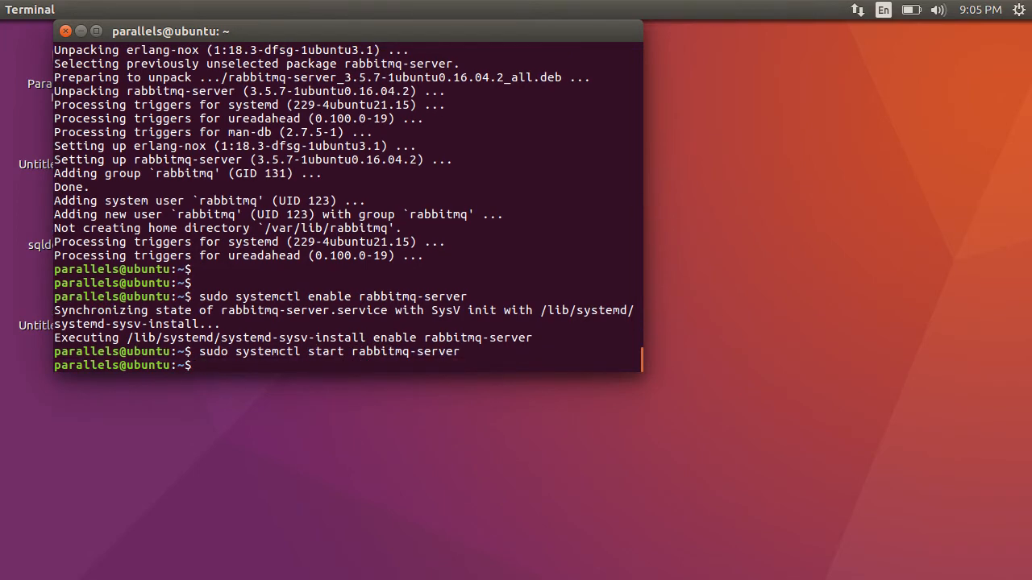
Step: Check rabbitmq-server status shows active and running, then leave the pager
text(sudo systemctl status rabbitmq-server)
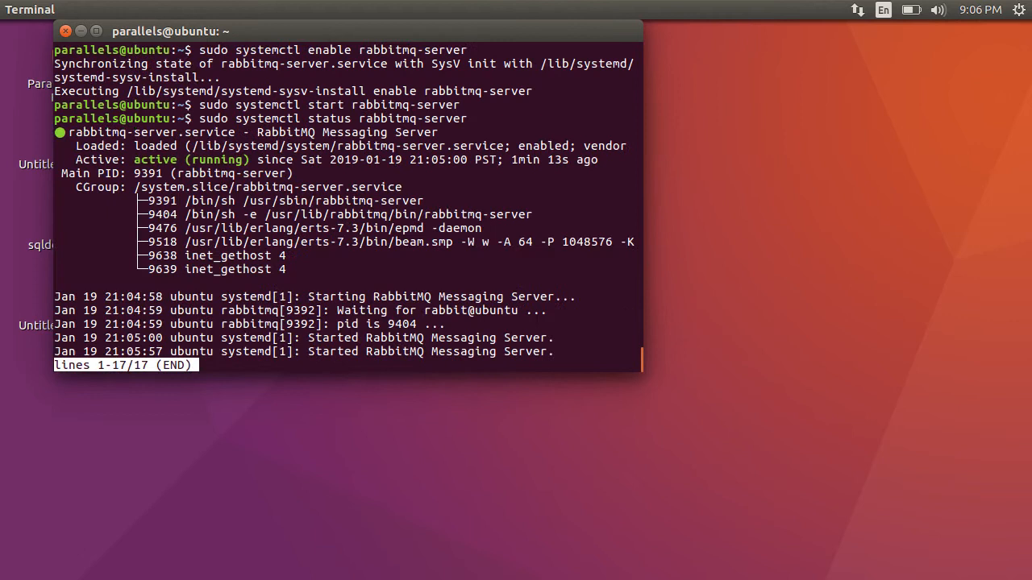
key(q)
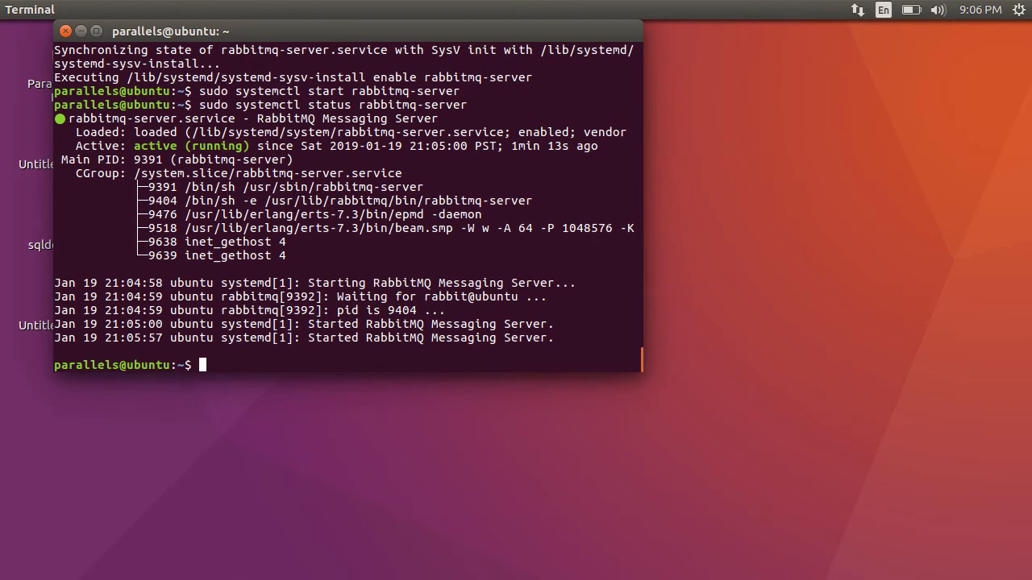
Step: Enable the rabbitmq_management plugin with sudo rabbitmq-plugins, starting its six plugins
text(sudo rabbitmq)
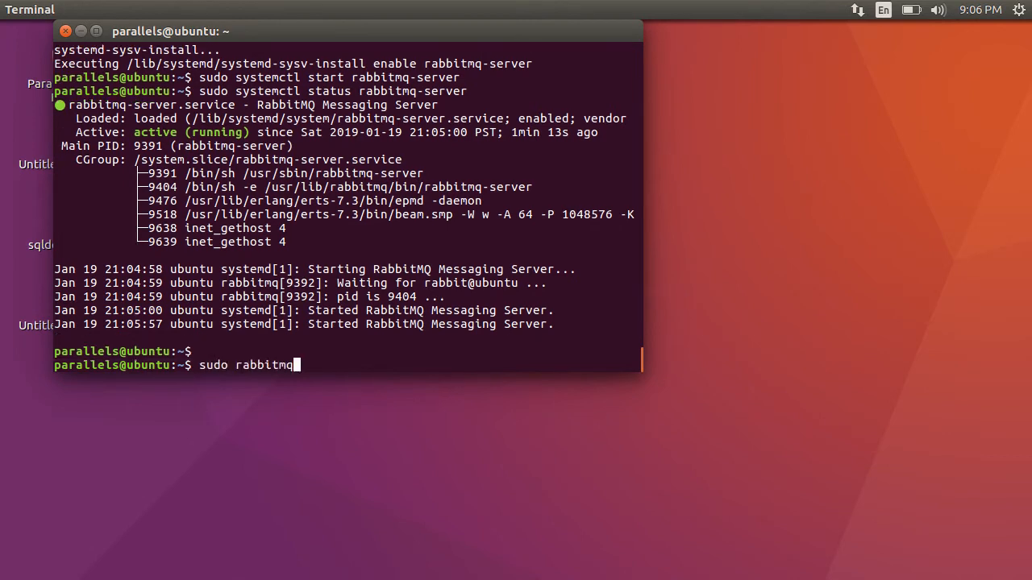
text(-plugins enable rabbi)
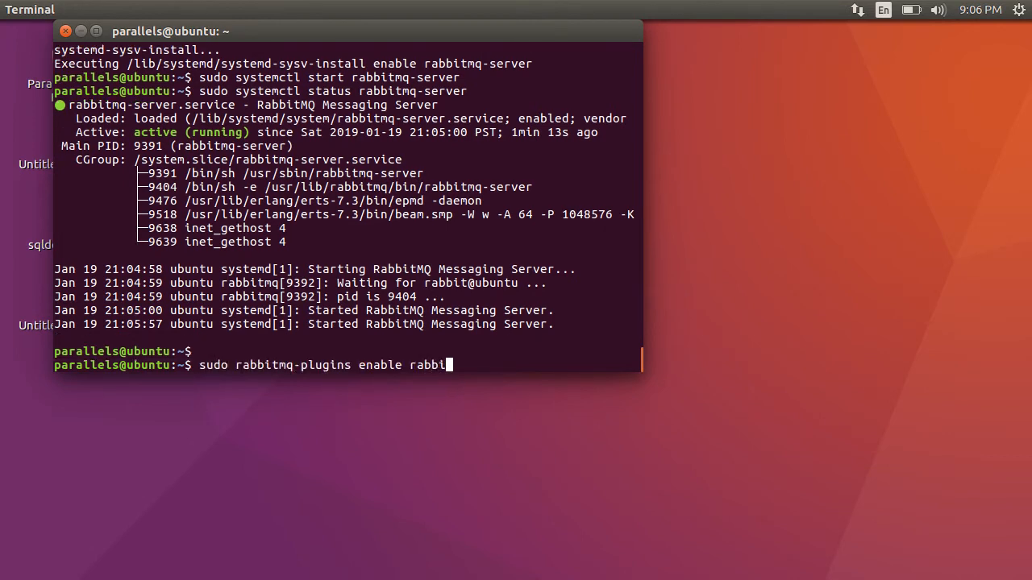
text(tmq)
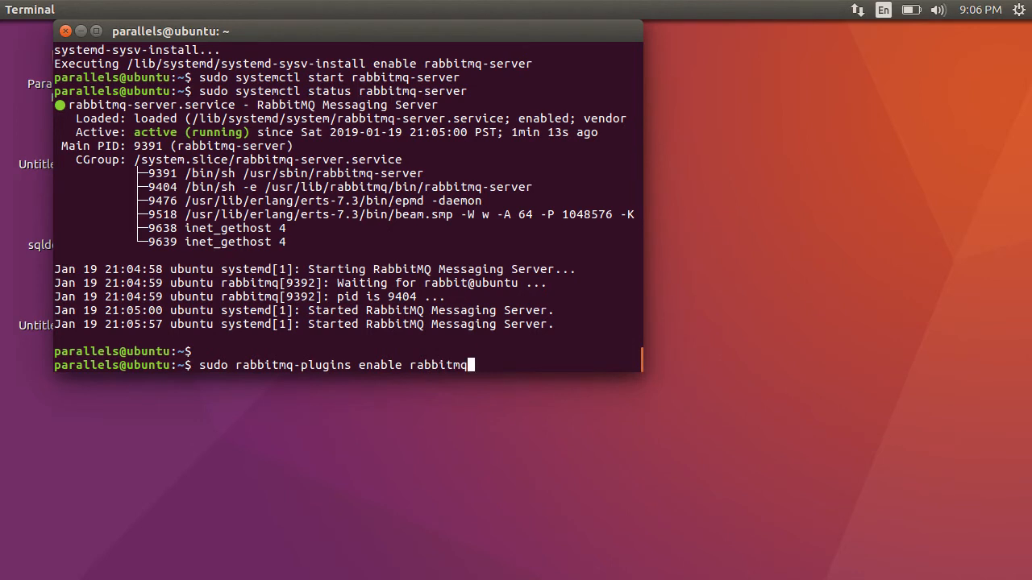
text(_m)
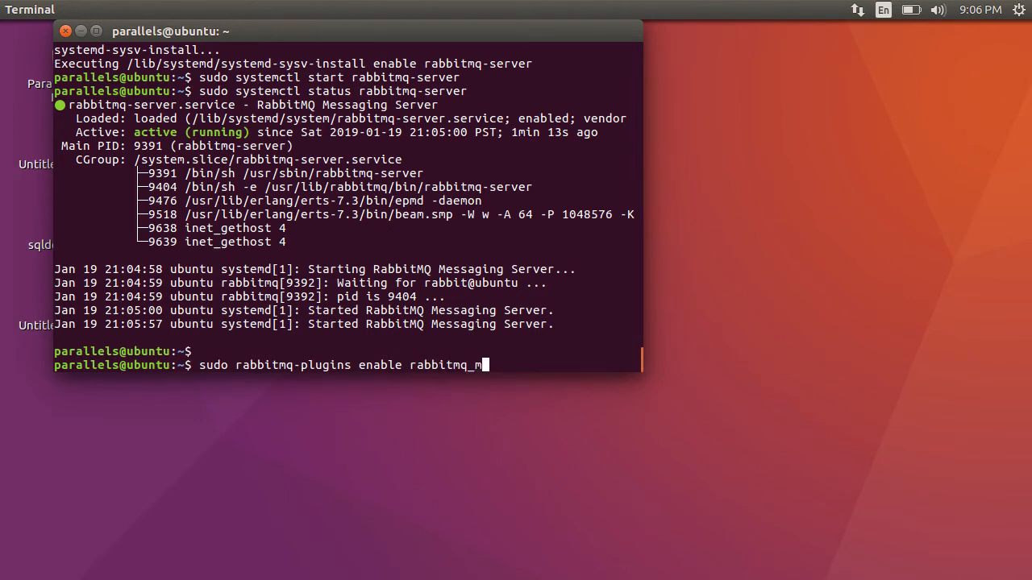
key(Return)
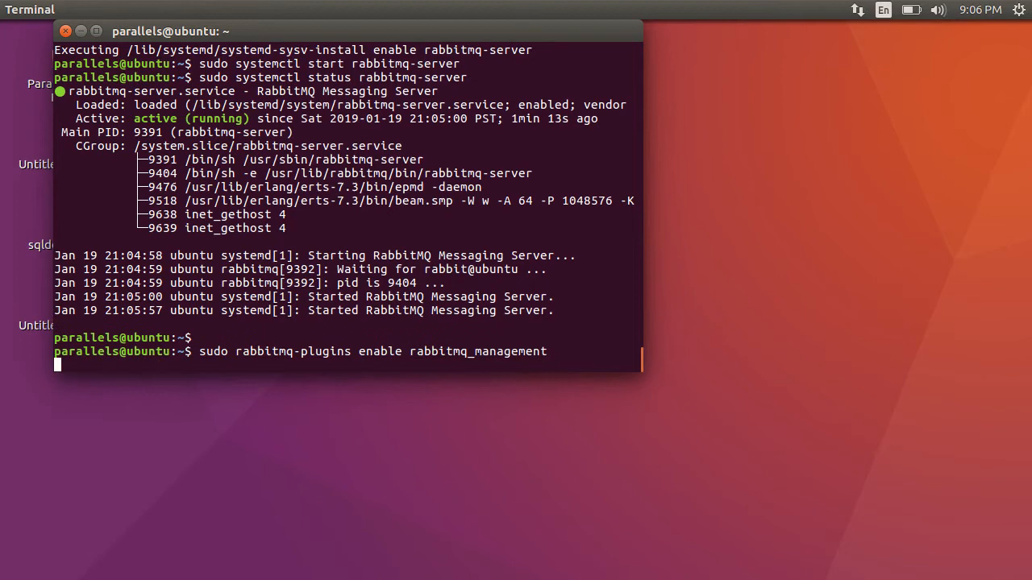
key(Return)
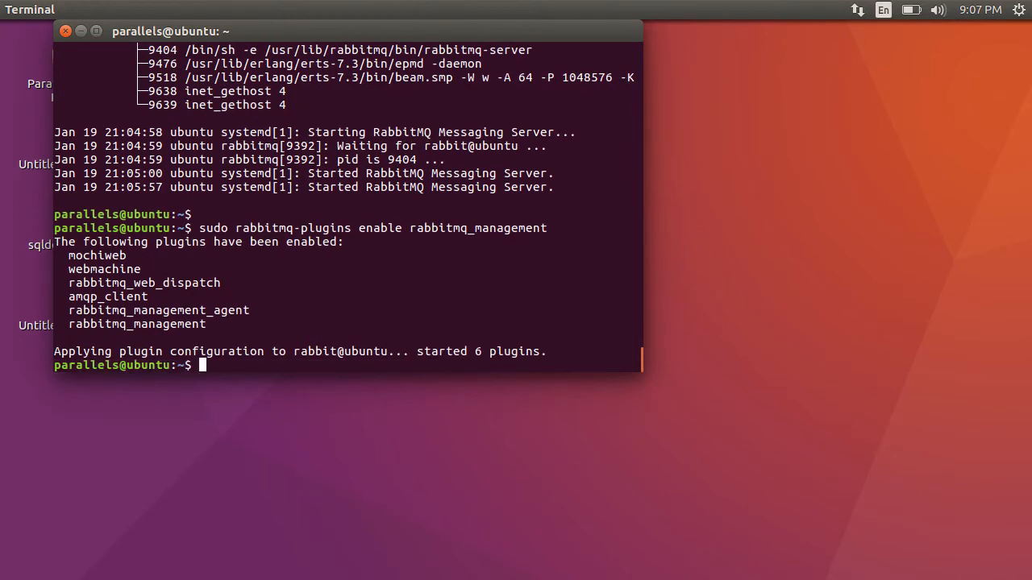
text(http://l)
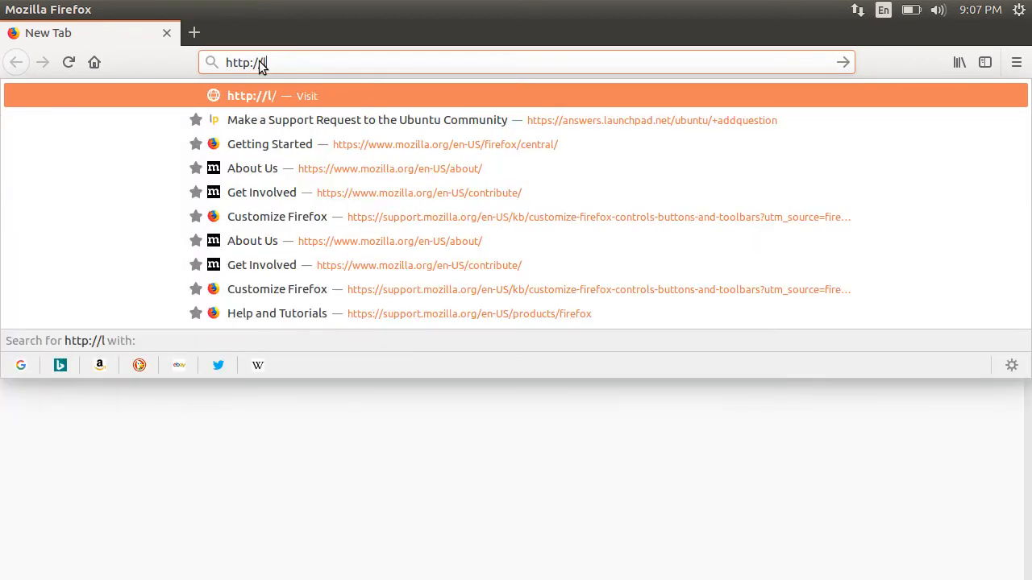
text(ocalhost)
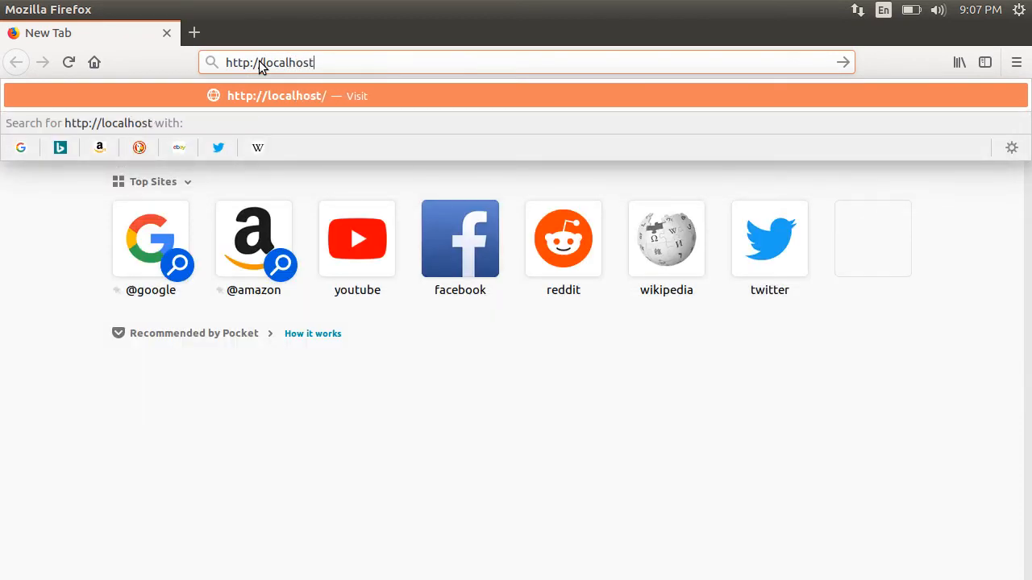
text(:)
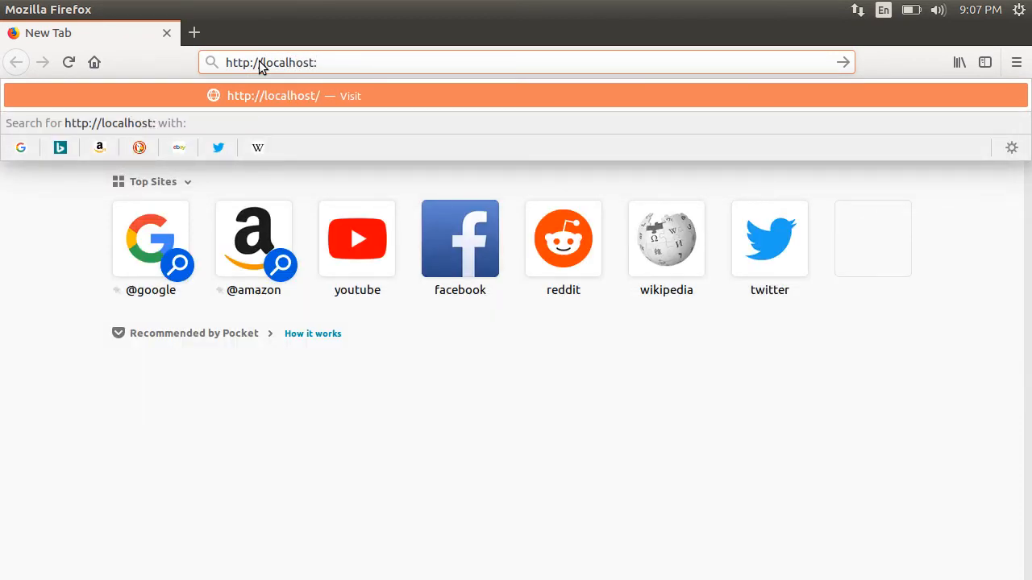
text(156)
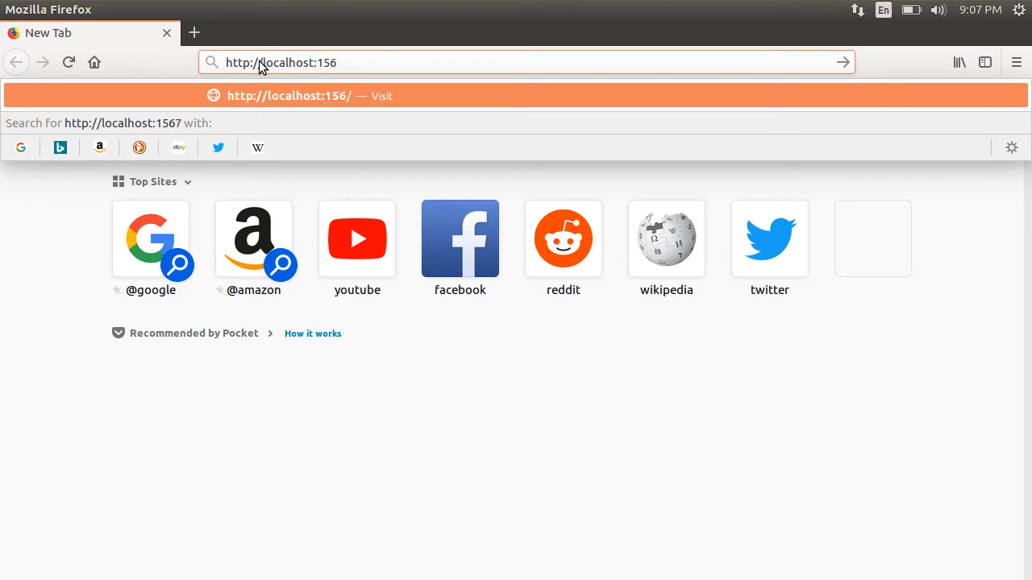
key(Return)
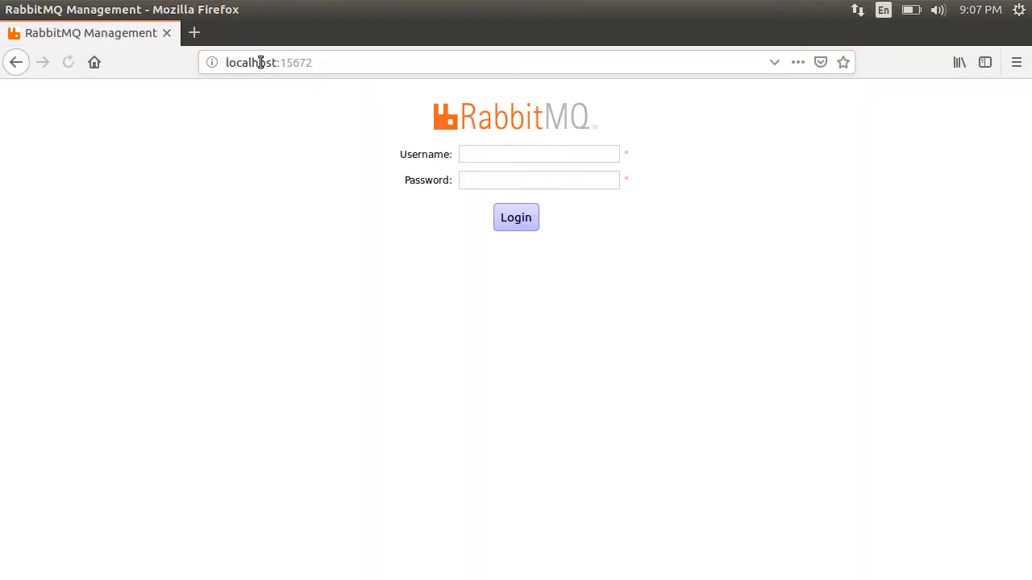
click(539, 155)
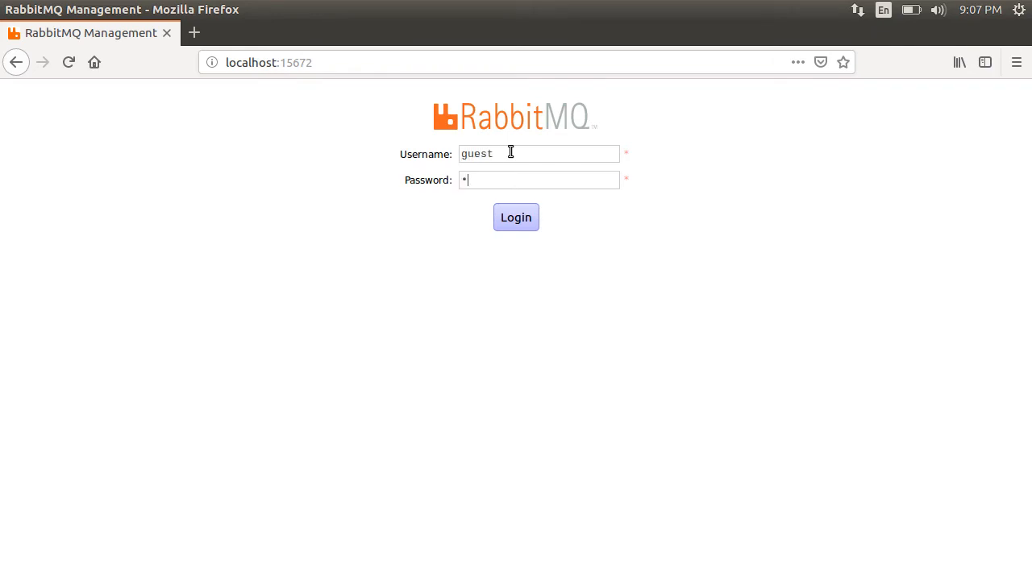
click(516, 216)
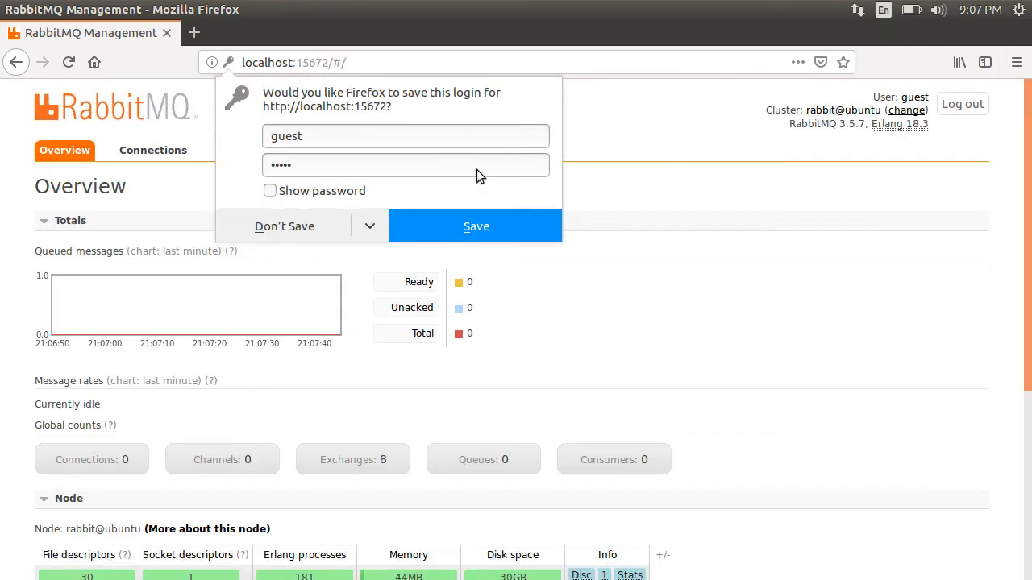
click(284, 225)
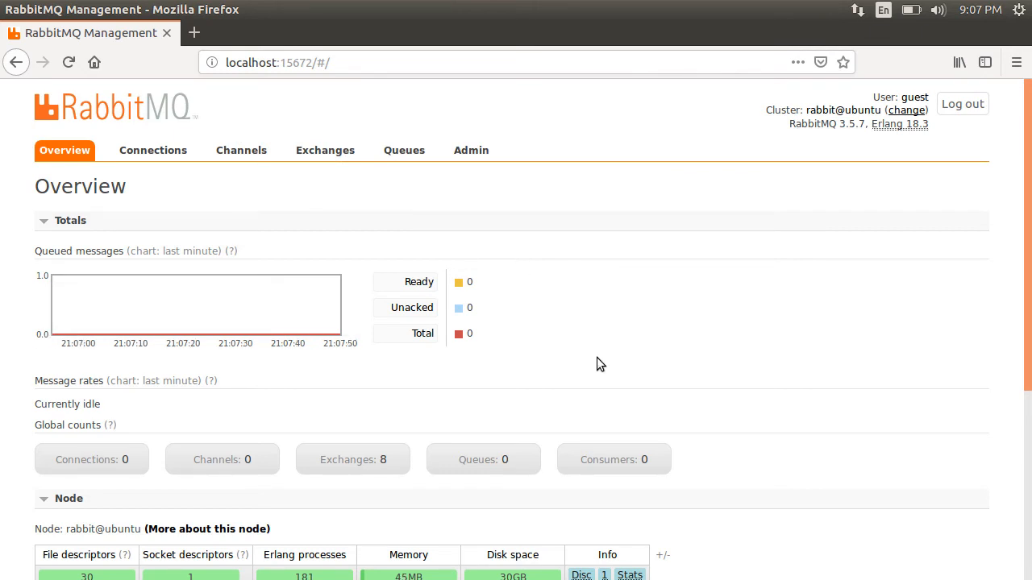
scroll(down, 3)
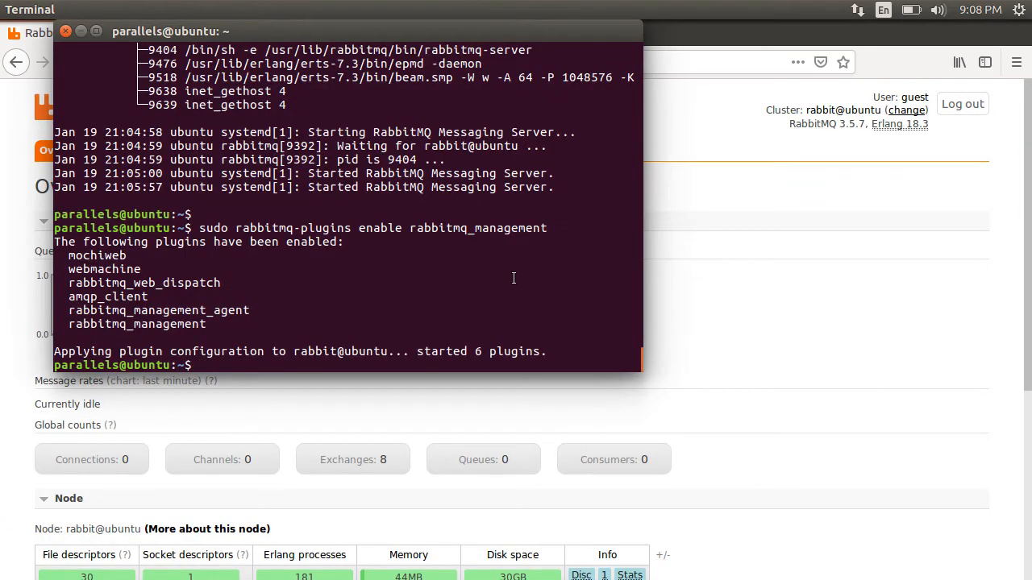
Step: Attempt rabbitmqctl add_user admin admin without sudo, which fails needing root
scroll(up, 3)
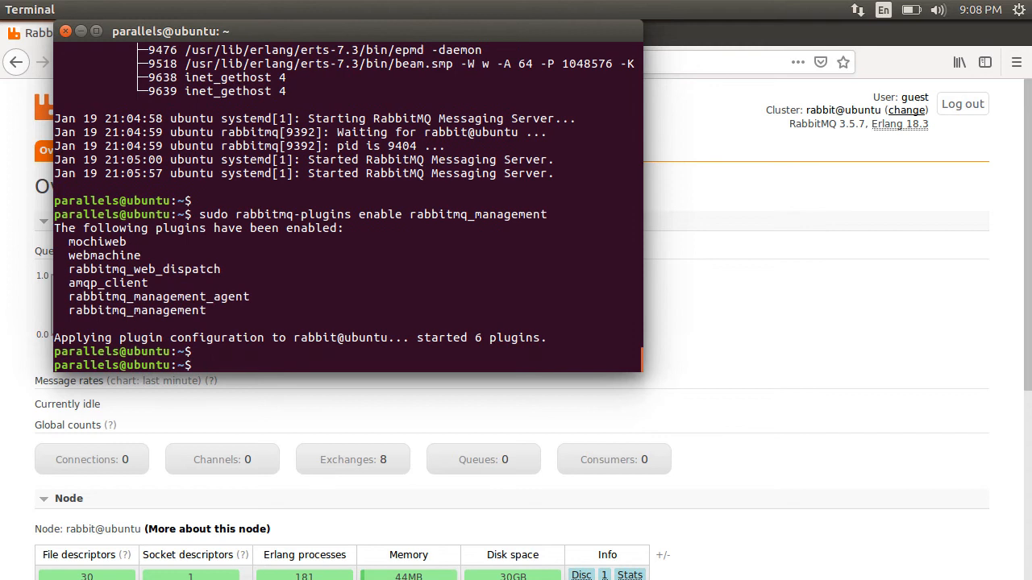
text(rabbitmqctl)
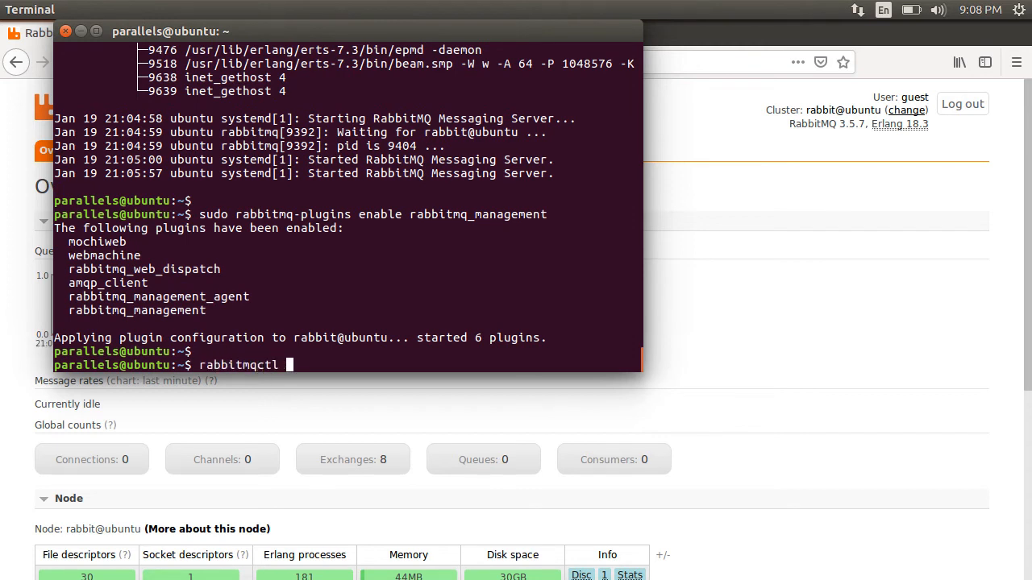
text(add_use)
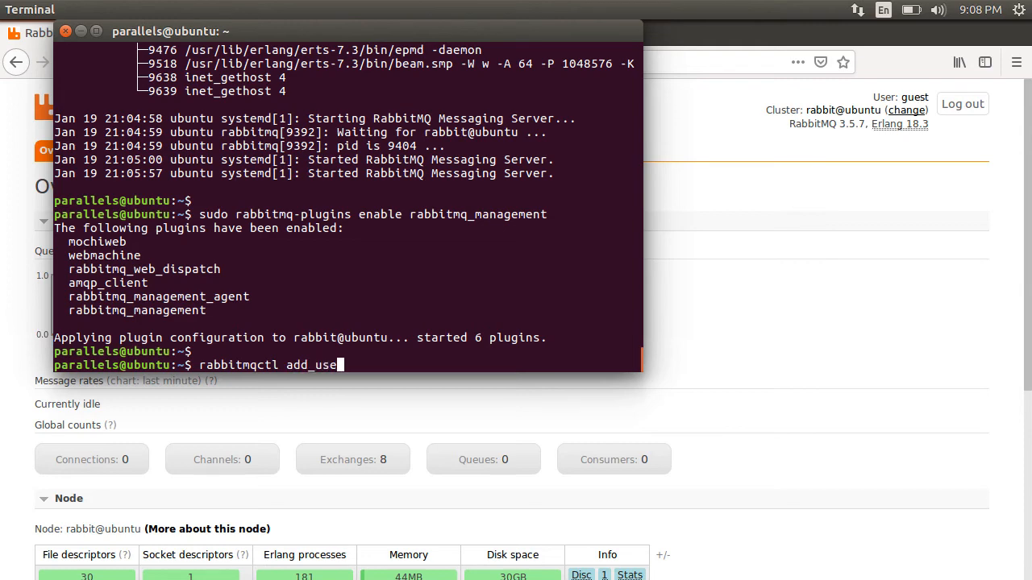
text(admin)
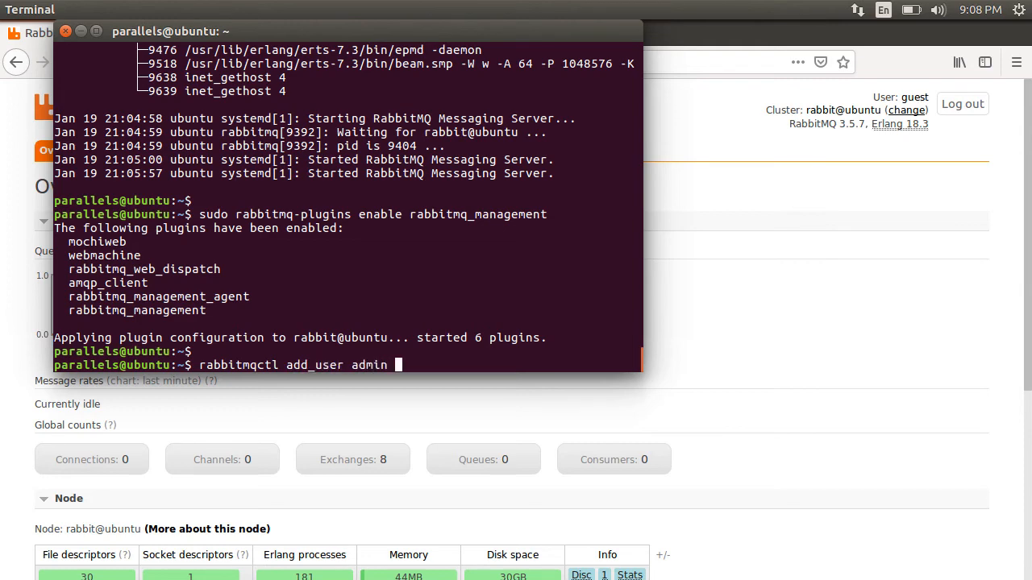
key(Return)
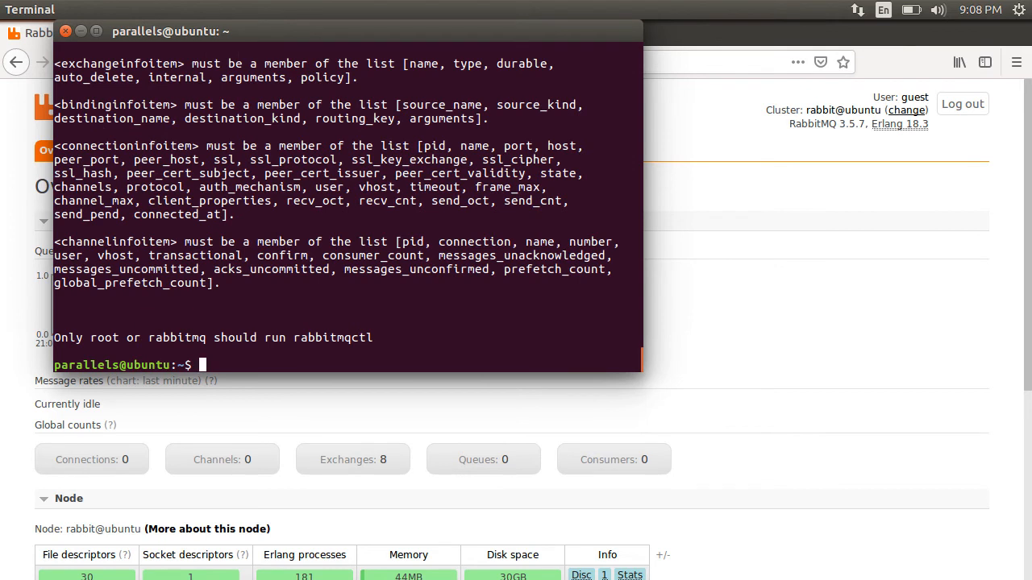
Step: Create the RabbitMQ user admin with password admin via sudo rabbitmqctl add_user
text(rabbitmqctl add_user admin admin)
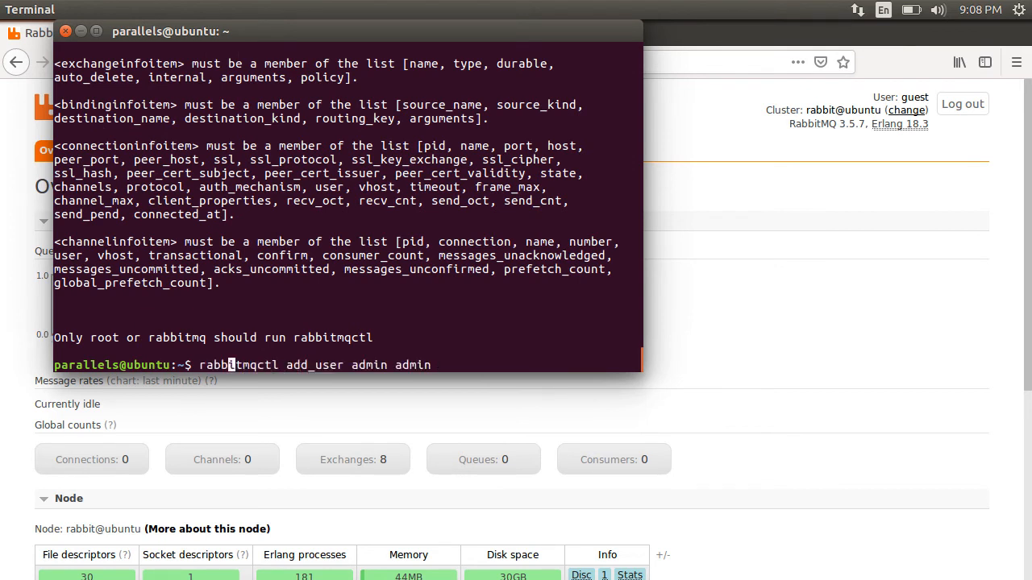
key(Return)
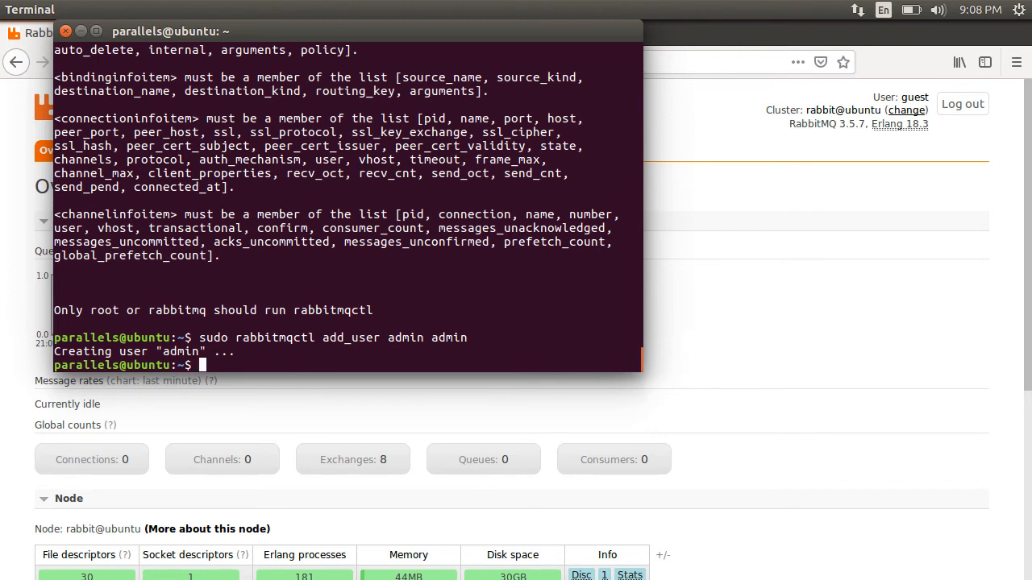
Step: Attempt sudo set_user_tags admin administrator, getting 'command not found'
text(sudo set)
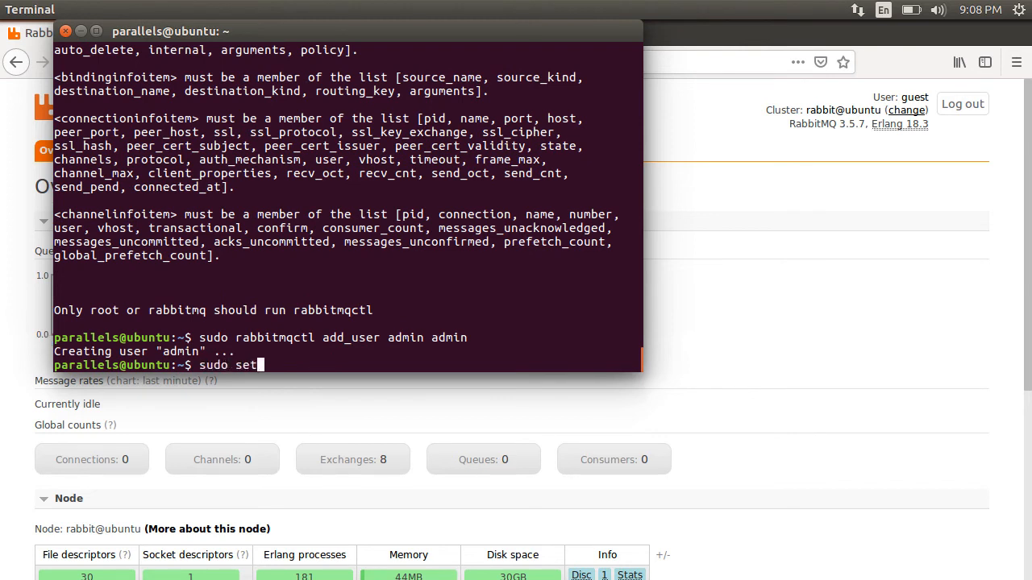
text(_user_tags)
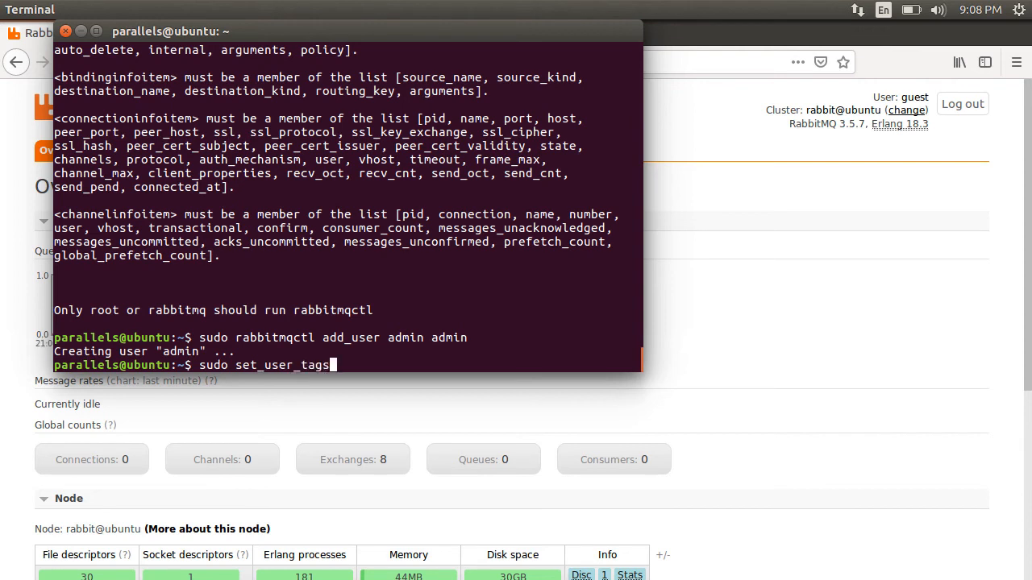
text(admin)
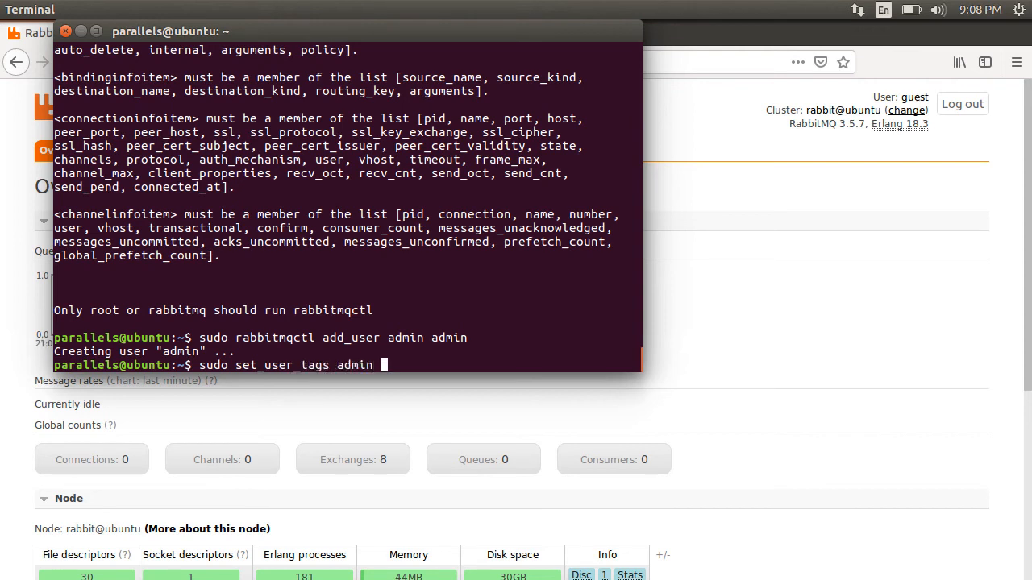
text(administ)
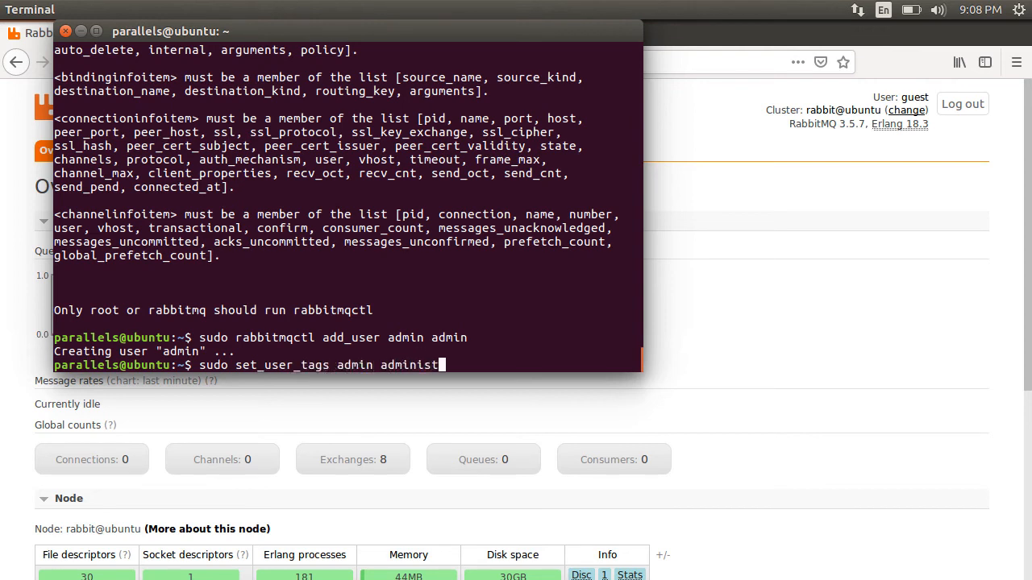
text(rator)
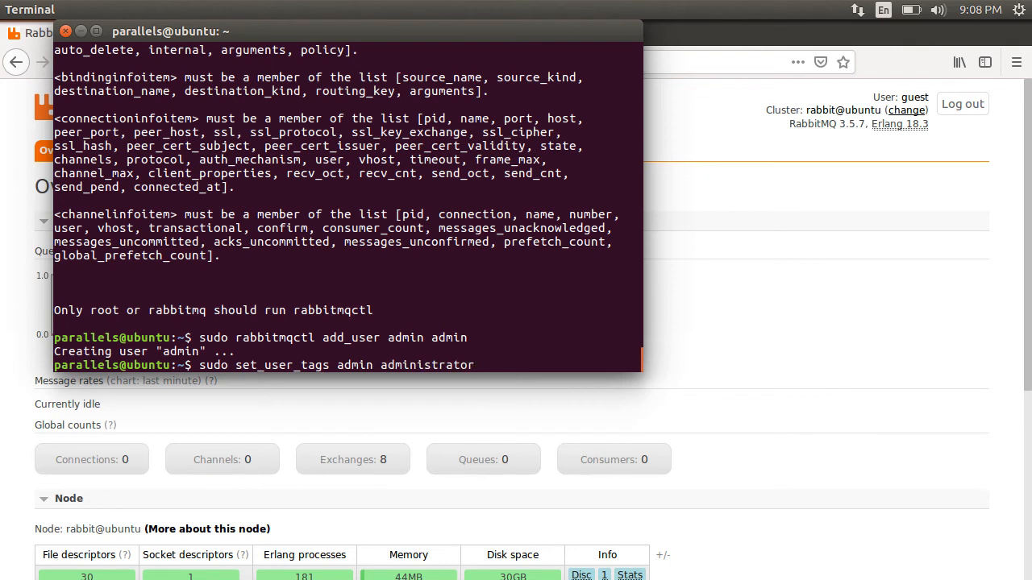
key(Return)
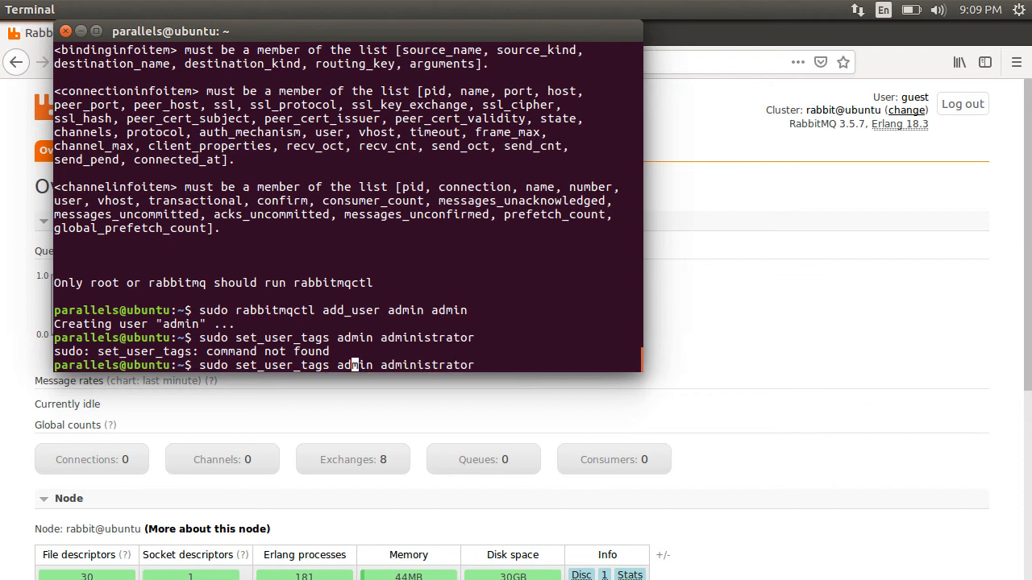
Step: Tag admin as administrator with the corrected sudo rabbitmqctl set_user_tags command
text(rabbitmqctl)
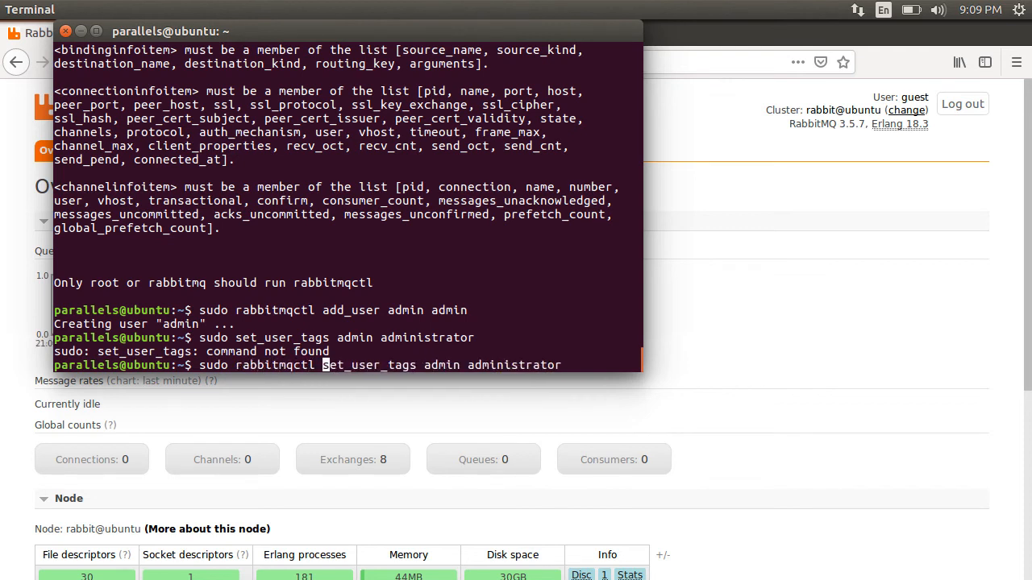
key(Return)
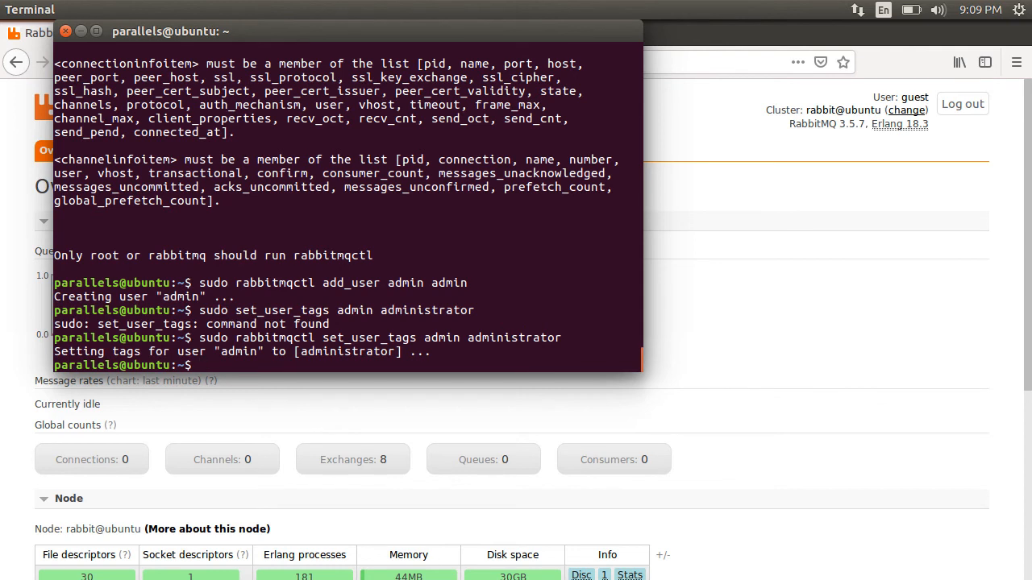
Step: Grant admin ".*" ".*" ".*" permissions on vhost / via sudo rabbitmqctl set_permissions, then return to Firefox
text(sudo rab)
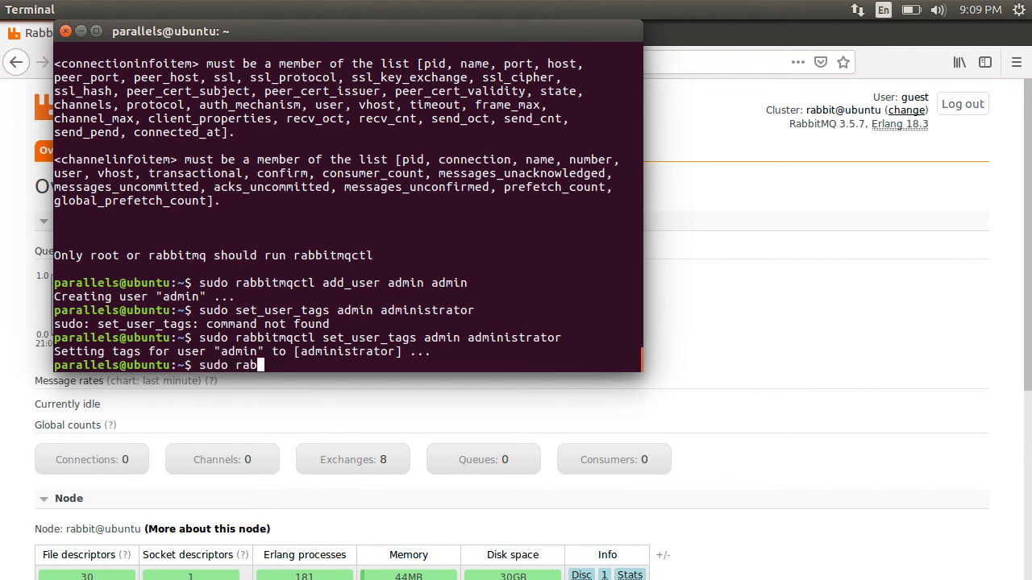
text(bitmqctl)
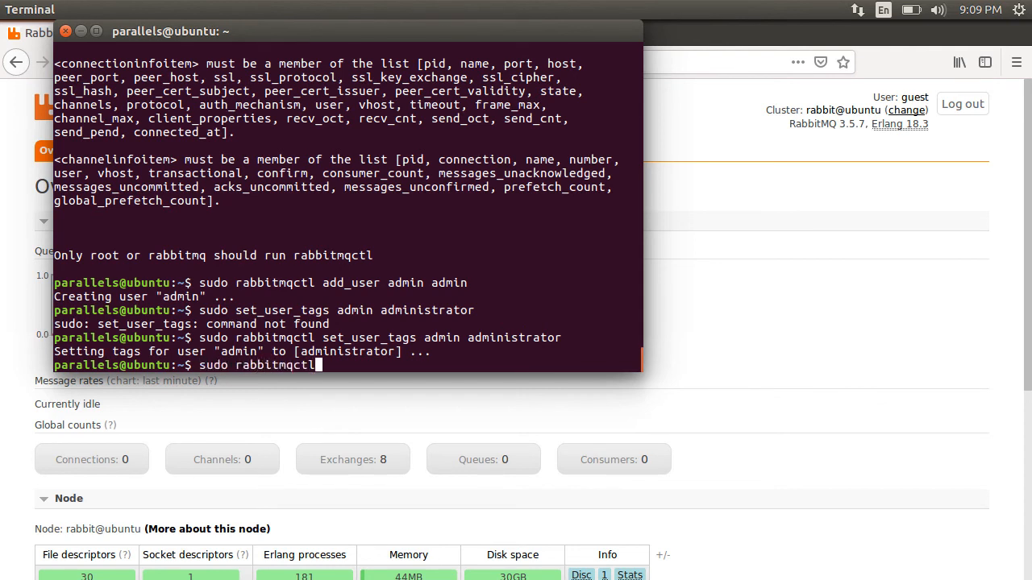
text(set)
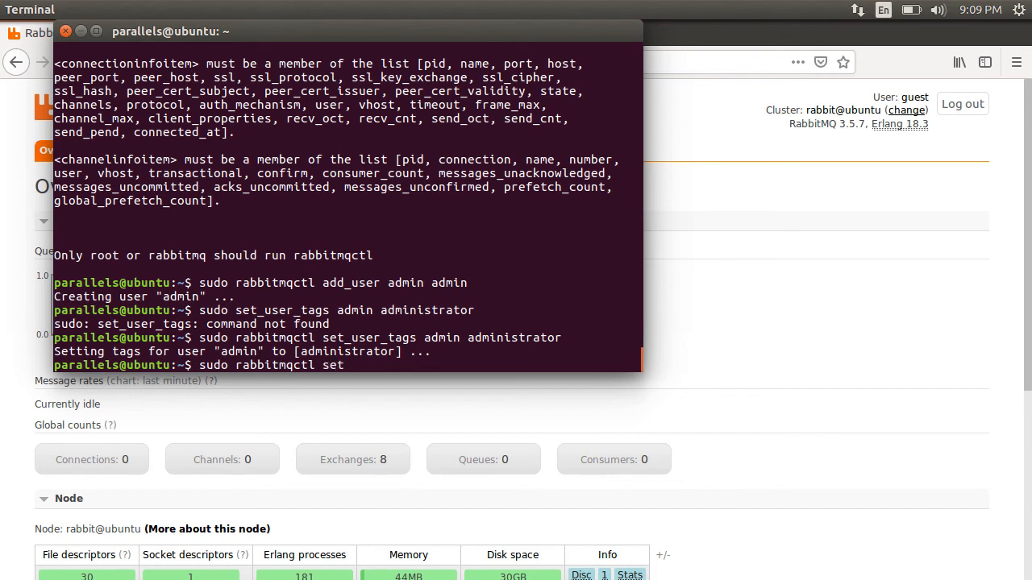
text(_permissions)
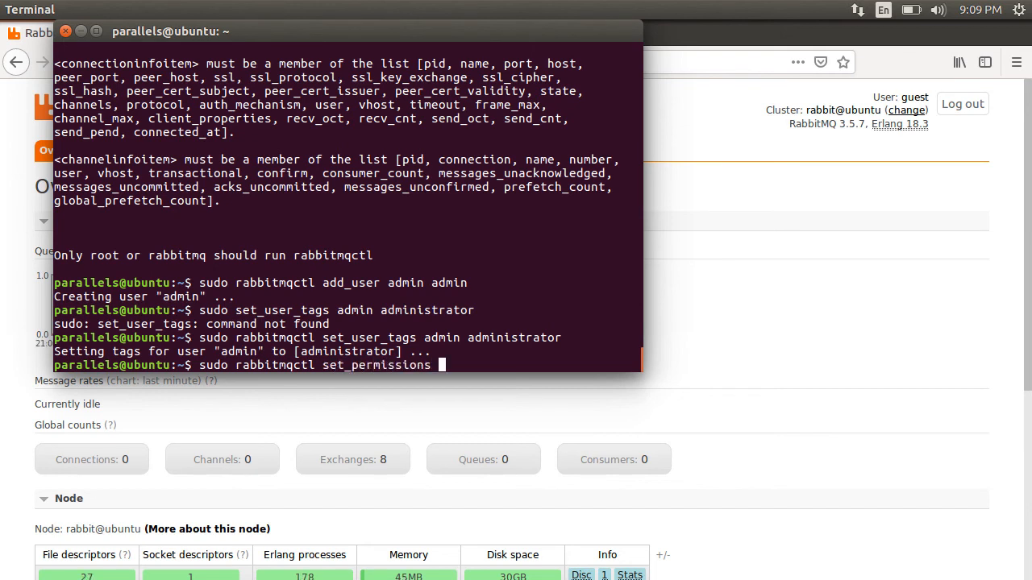
text(-p / admin ")
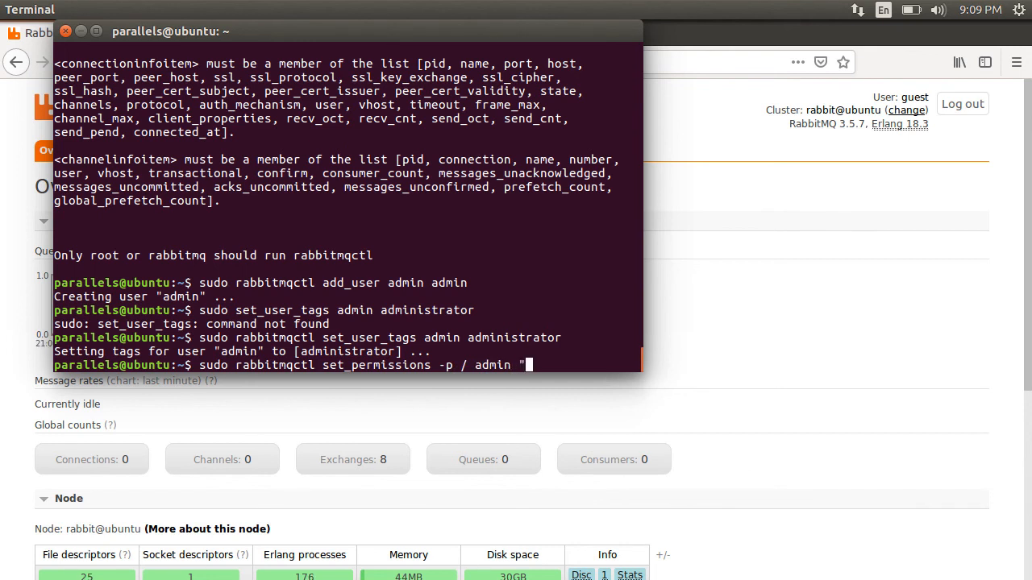
text(." ".")
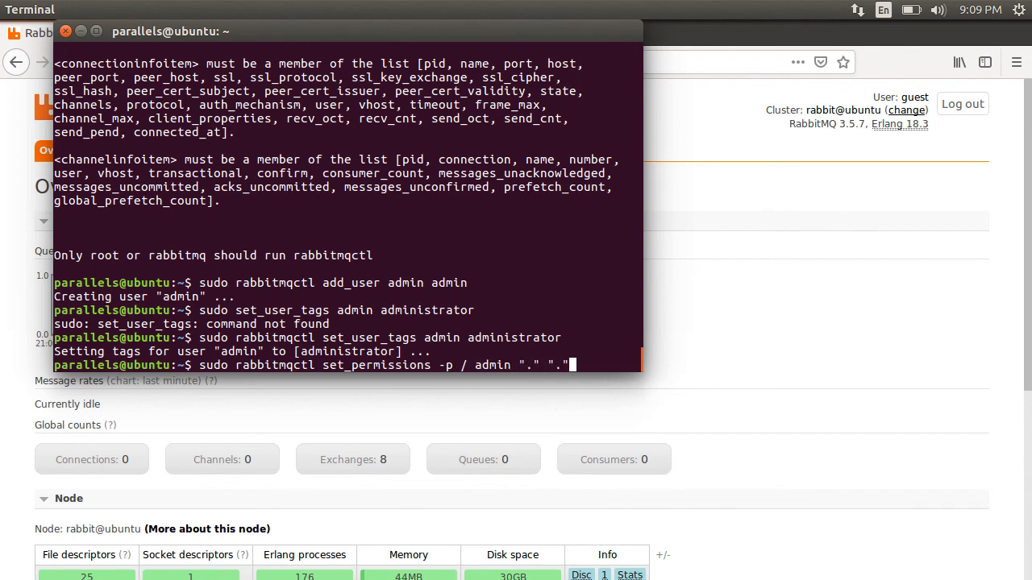
text(".")
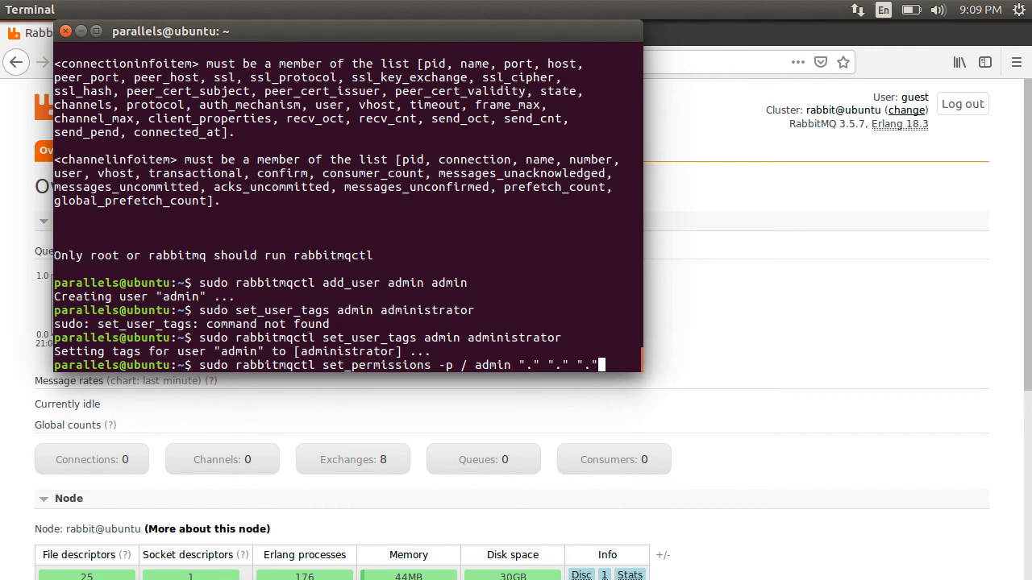
key(Return)
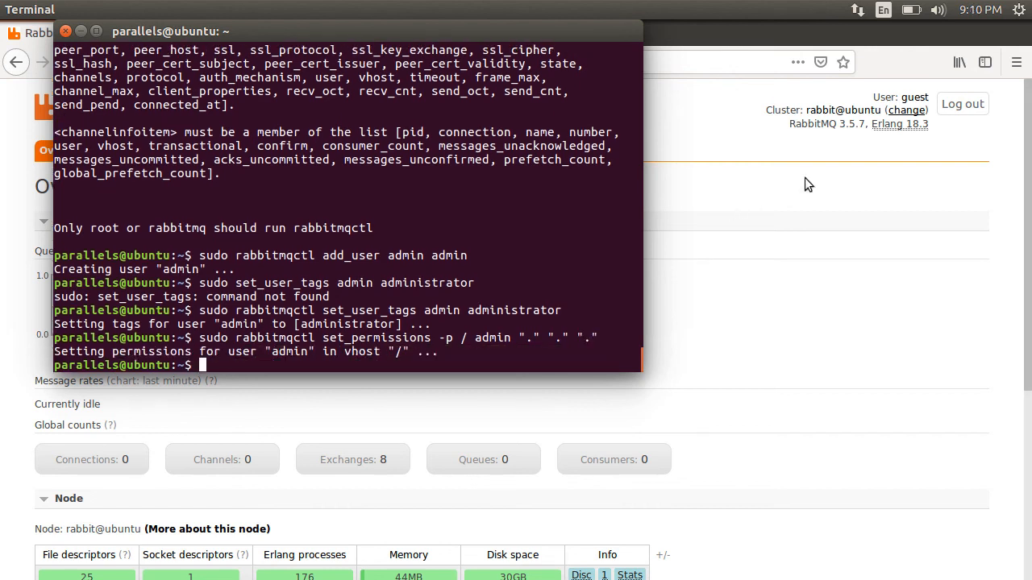
click(962, 104)
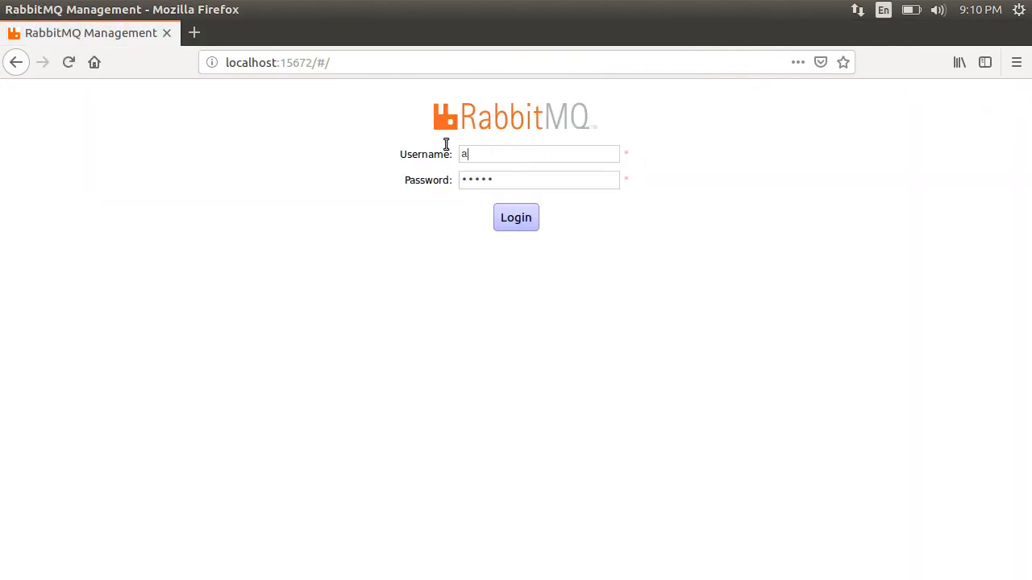
text(dmin)
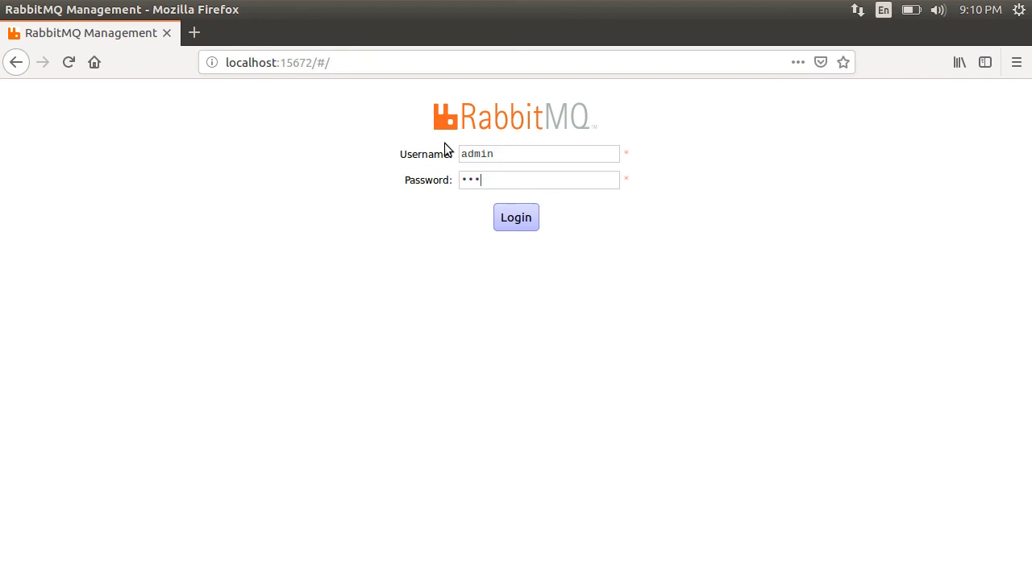
click(515, 216)
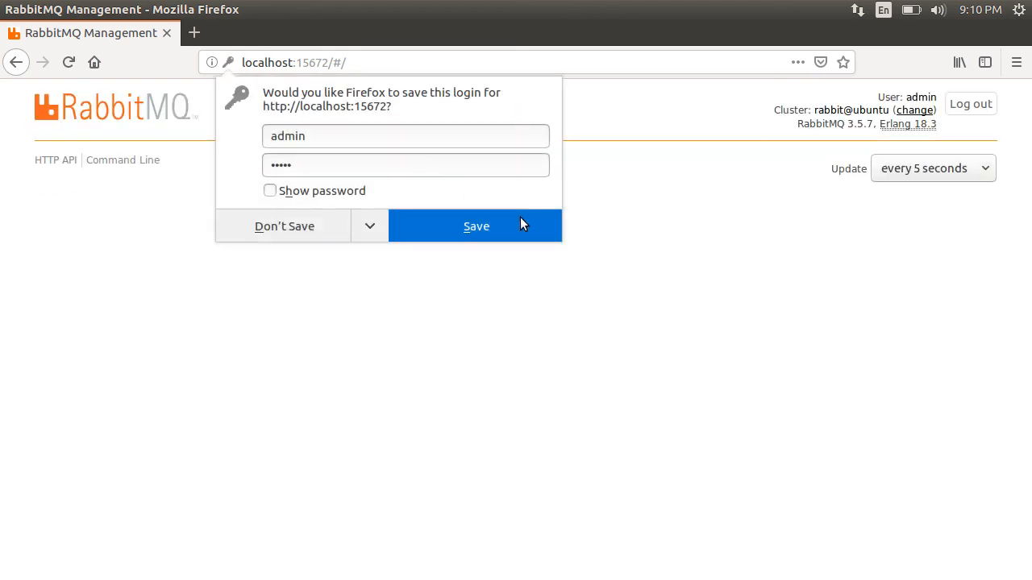
click(476, 226)
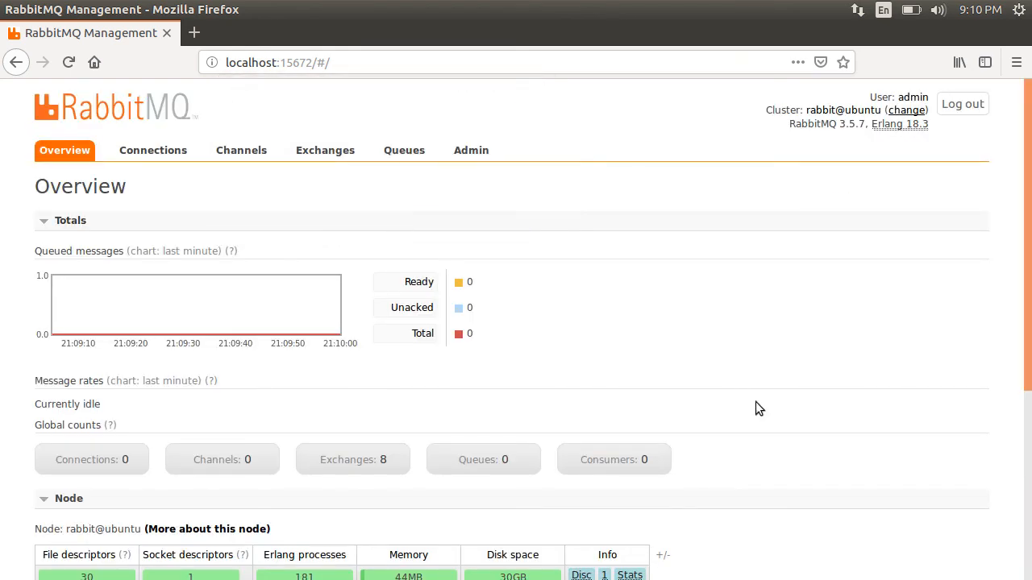